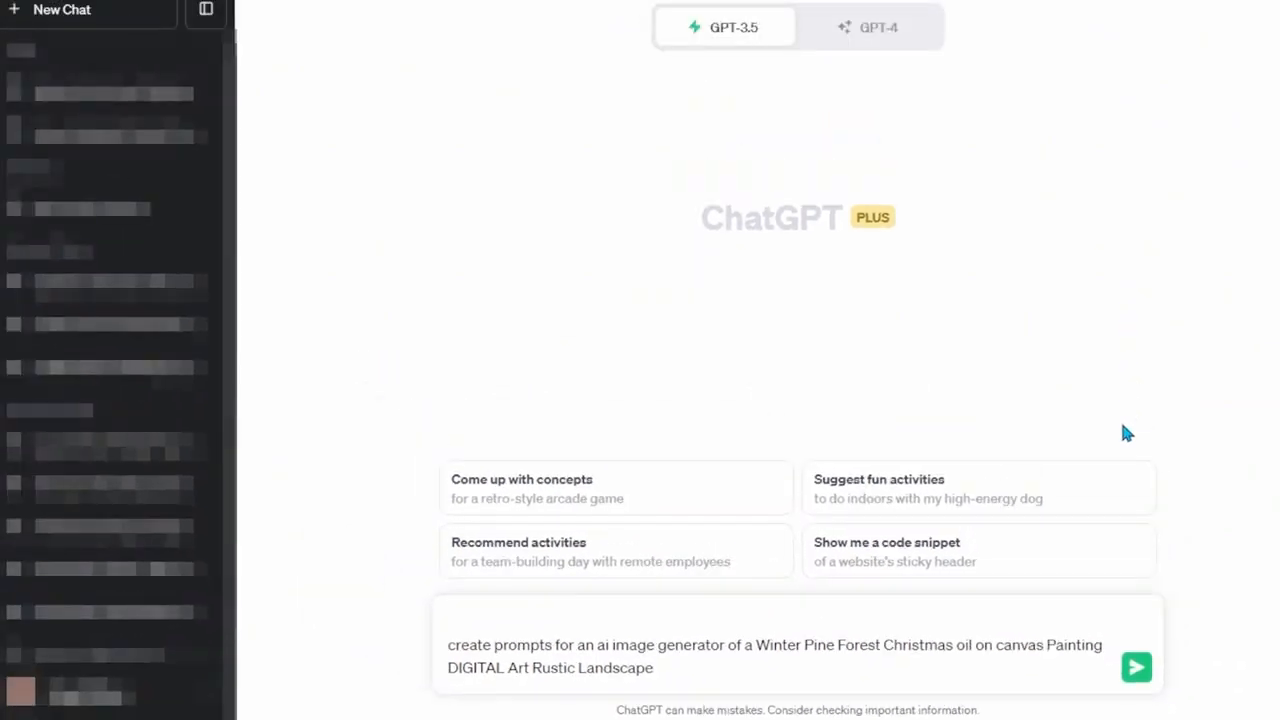
{"action": "mouse_move", "coordinate": [1136, 668]}
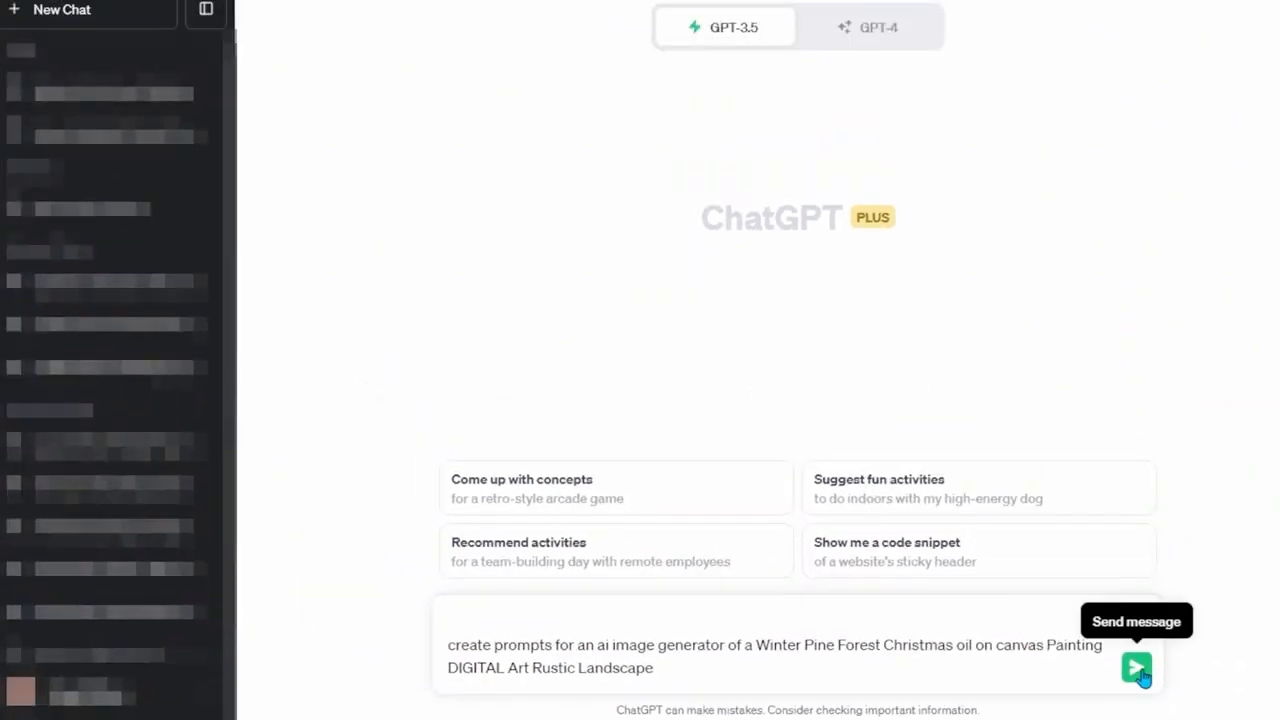
- Send the request for Winter Pine Forest oil-painting prompts and select the first one returned
{"action": "left_click", "coordinate": [1136, 668]}
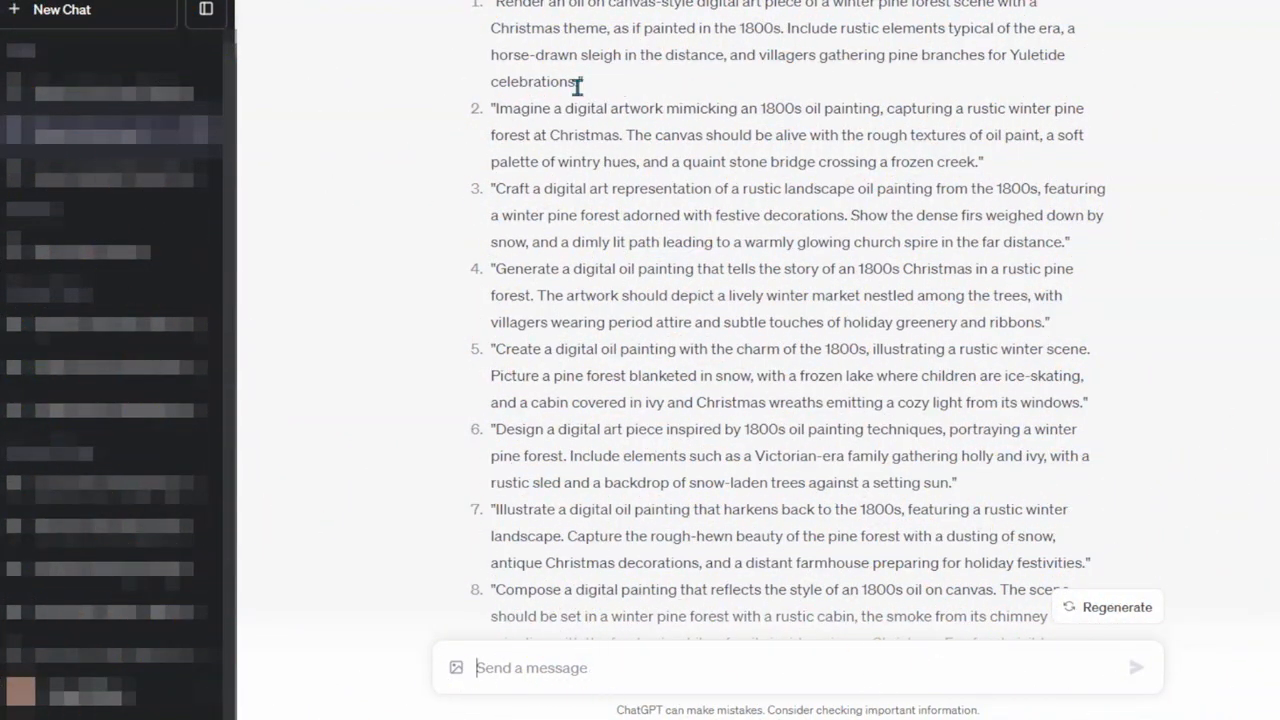
{"action": "left_click_drag", "start_coordinate": [490, 4], "coordinate": [584, 80]}
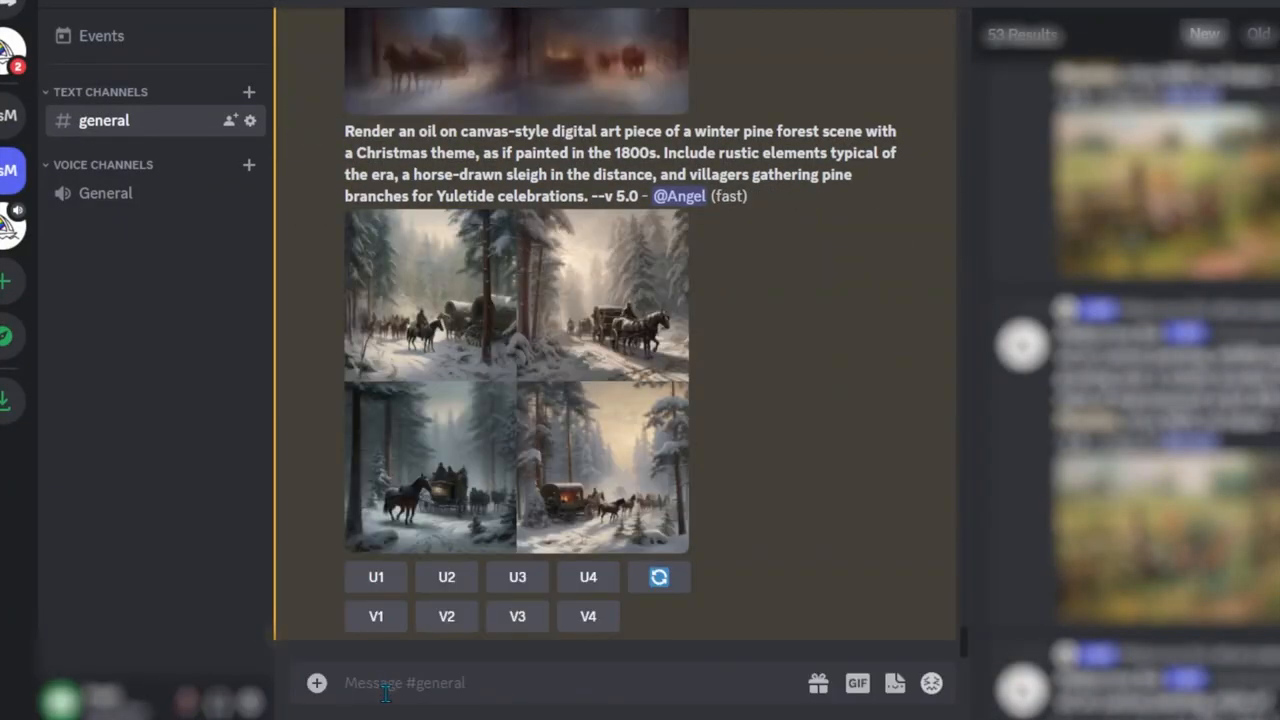
- Start the /imagine command for the horse-drawn sleigh in snowy pine forest prompt
{"action": "type", "text": "/"}
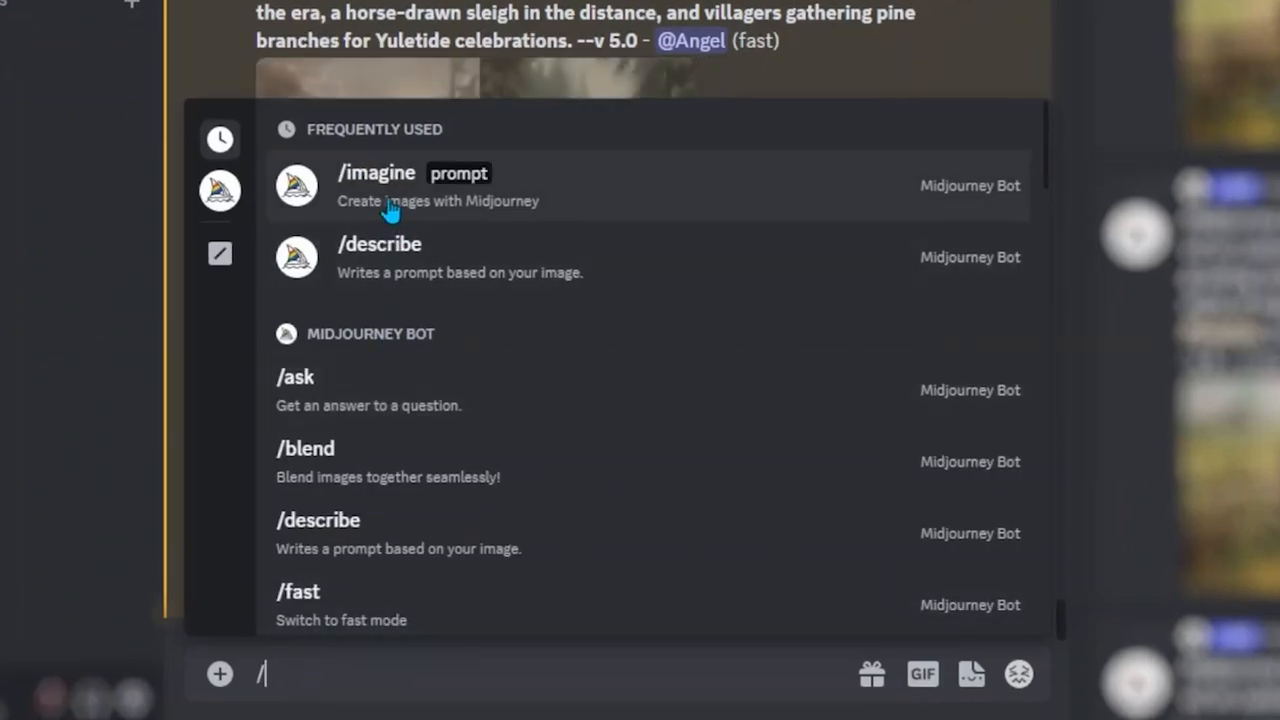
{"action": "left_click", "coordinate": [376, 172]}
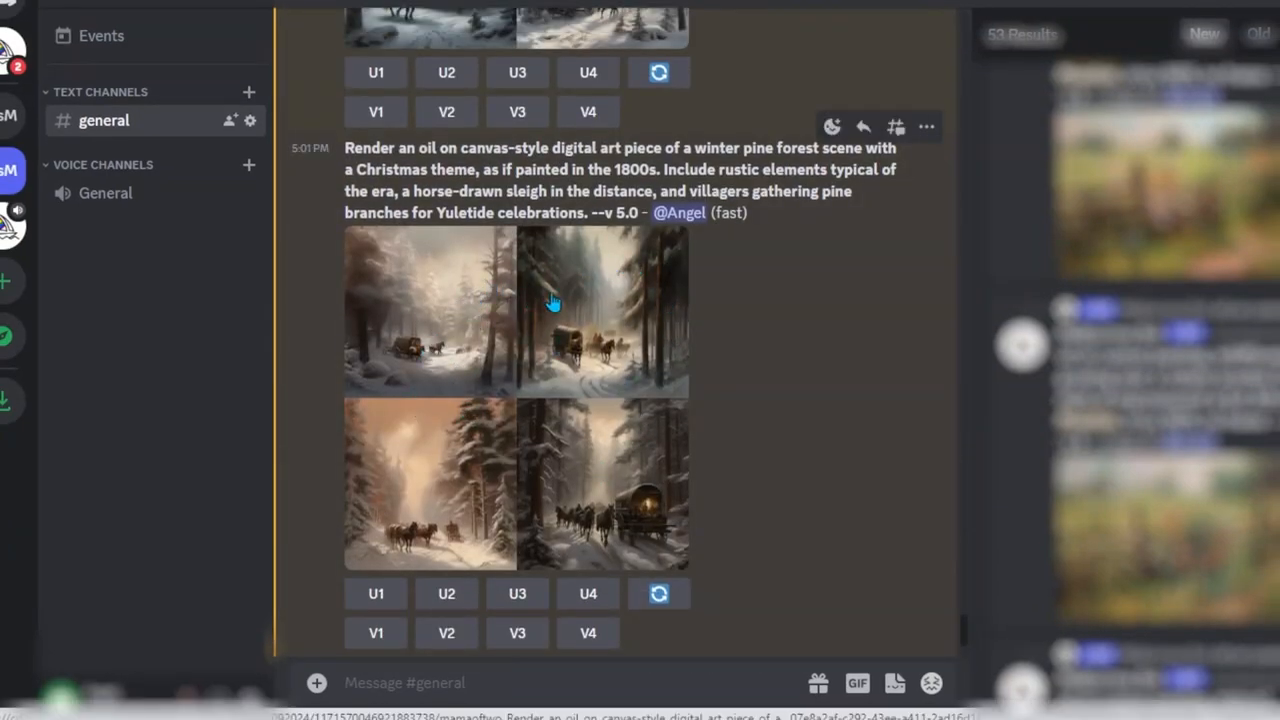
{"action": "mouse_move", "coordinate": [604, 478]}
{"action": "type", "text": "/"}
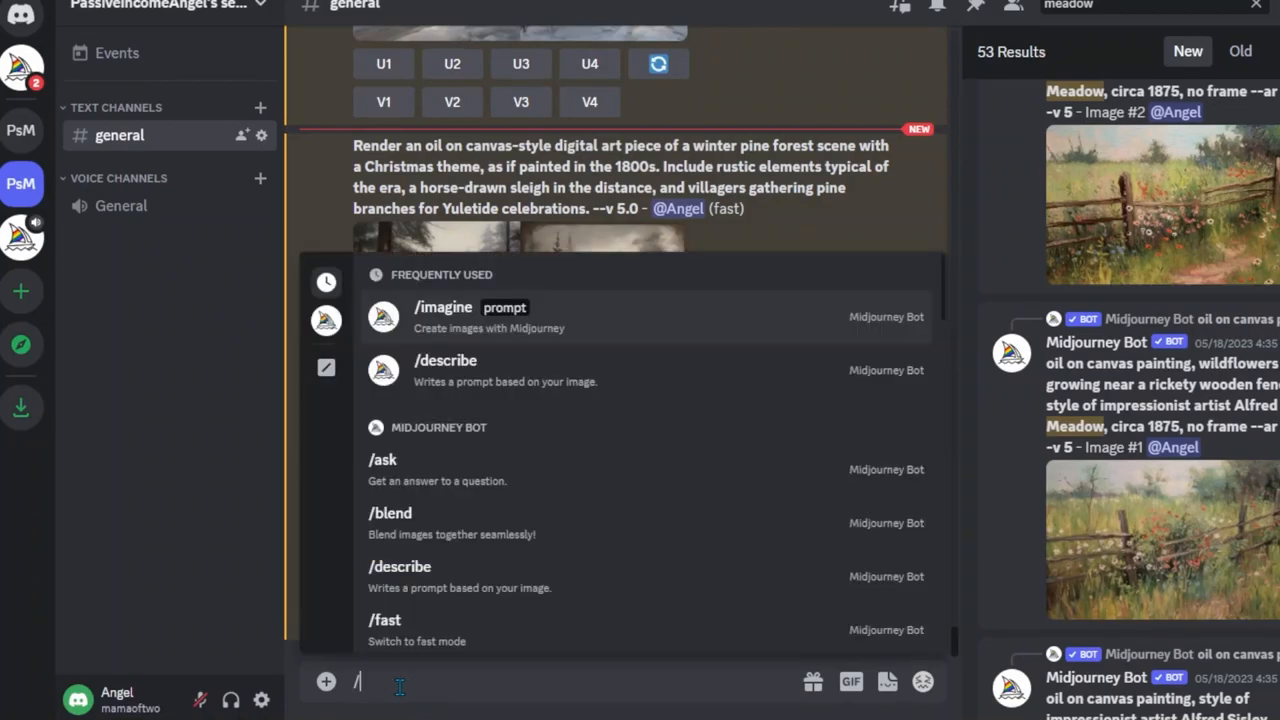
- Rerun the sleigh prompt with /imagine, appending --ar 3:2 for wide images
{"action": "left_click", "coordinate": [442, 308]}
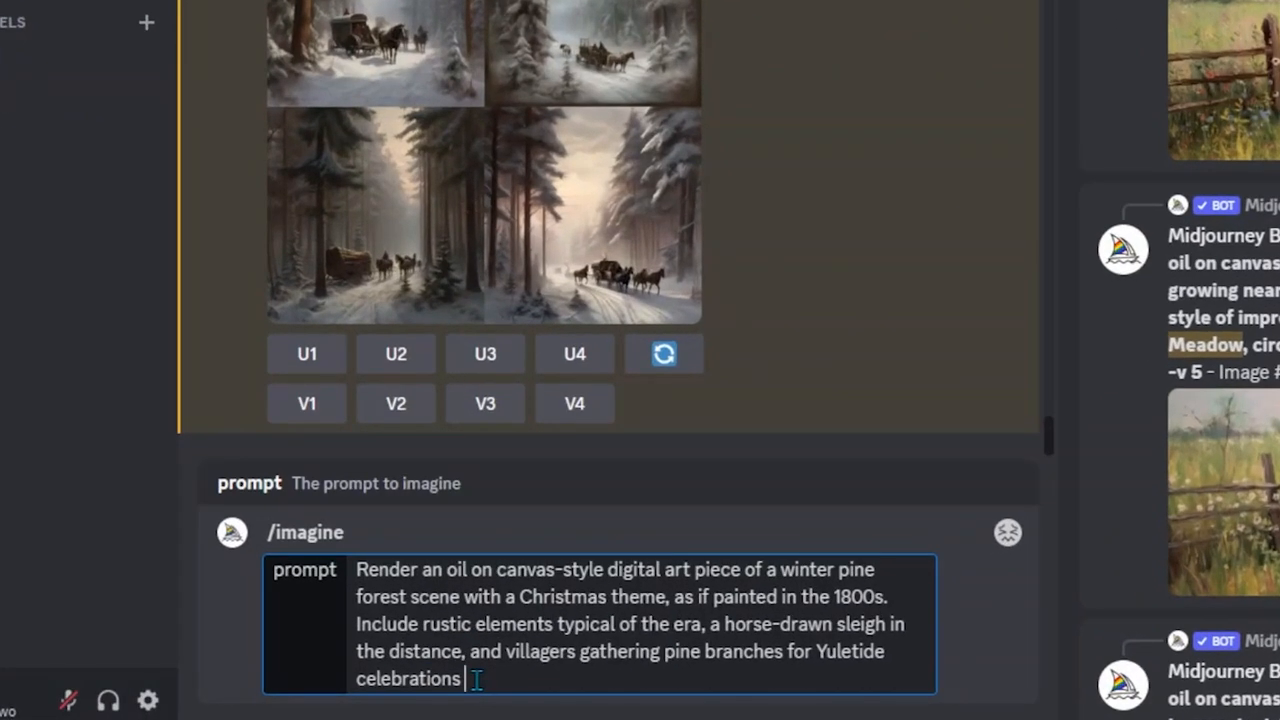
{"action": "type", "text": "--a"}
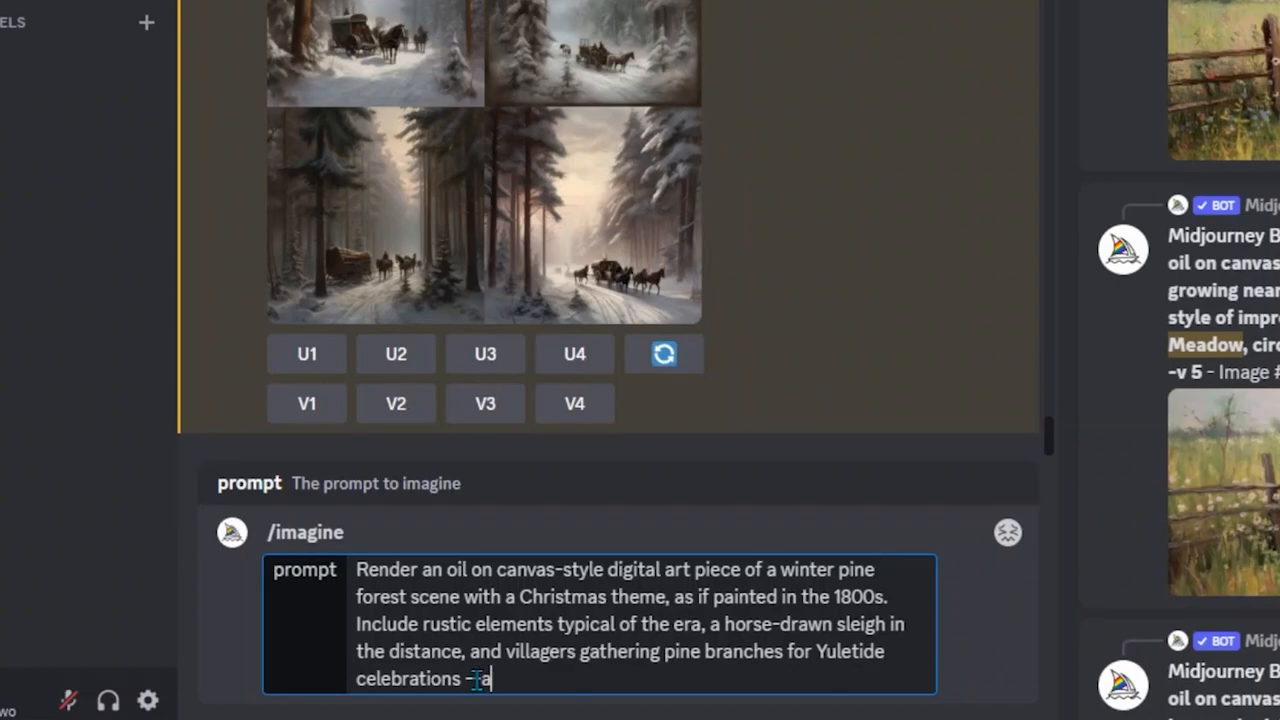
{"action": "type", "text": "ar 3"}
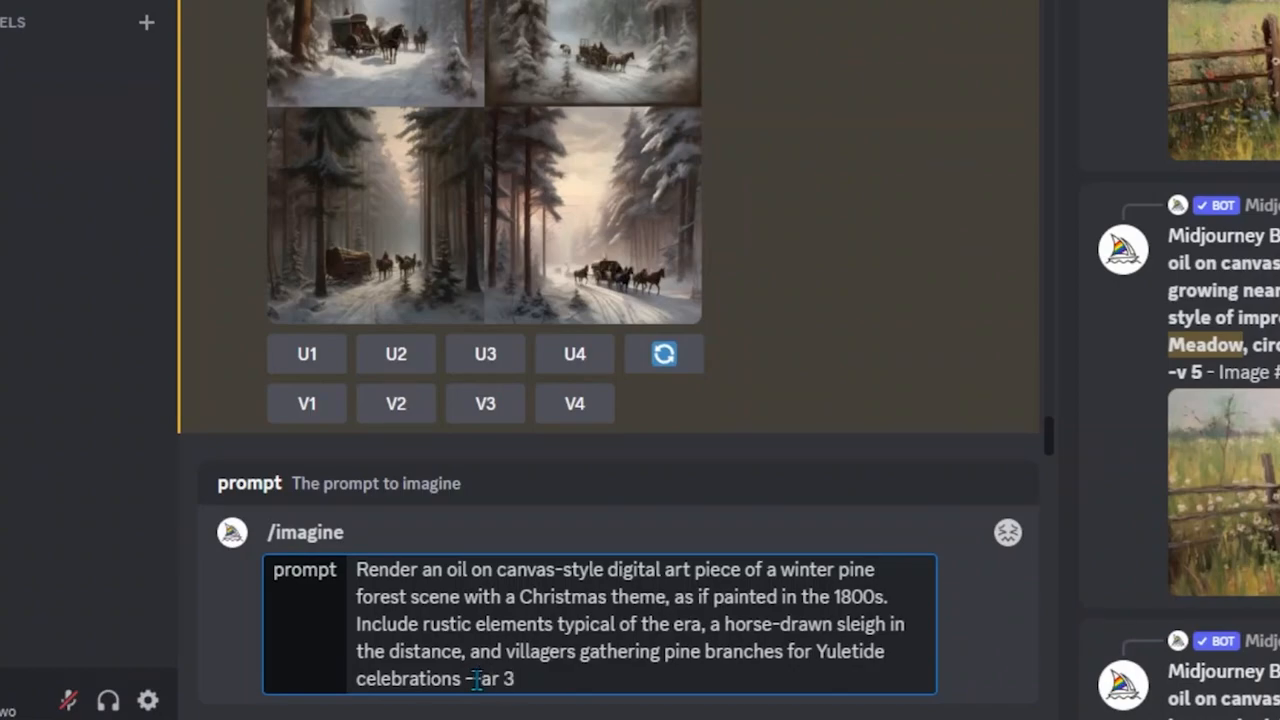
{"action": "type", "text": ":2"}
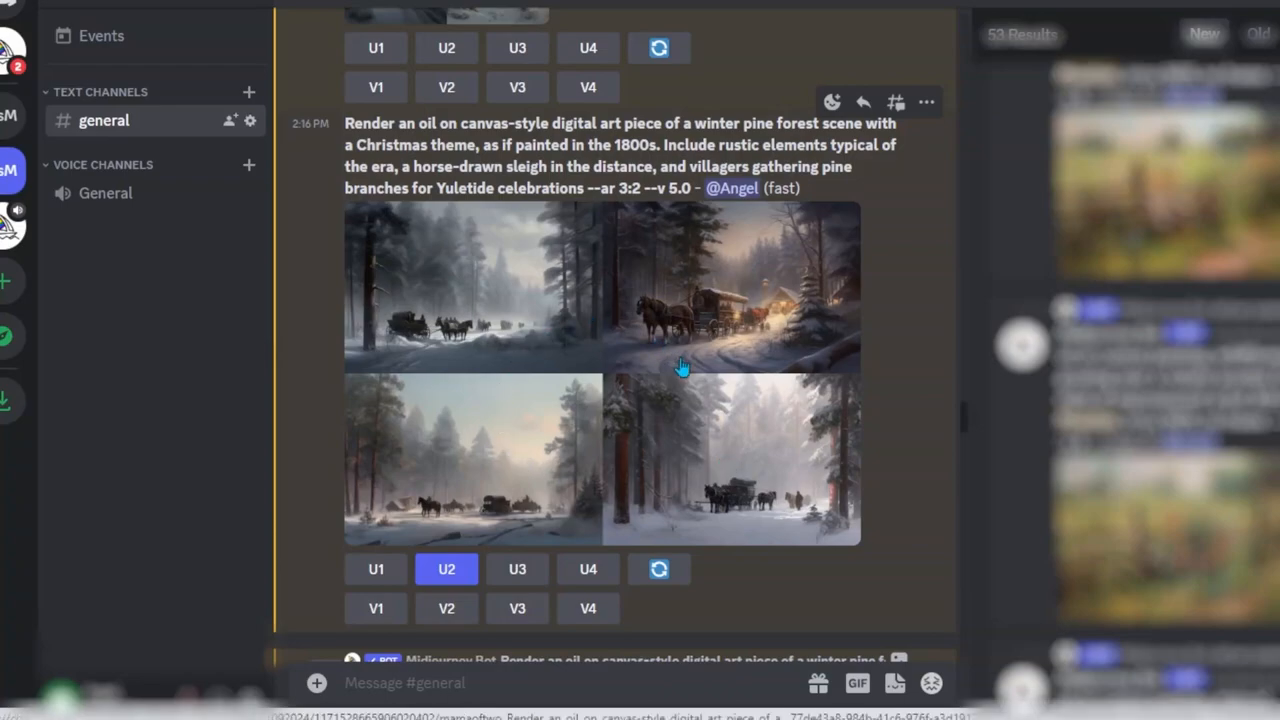
{"action": "mouse_move", "coordinate": [644, 440]}
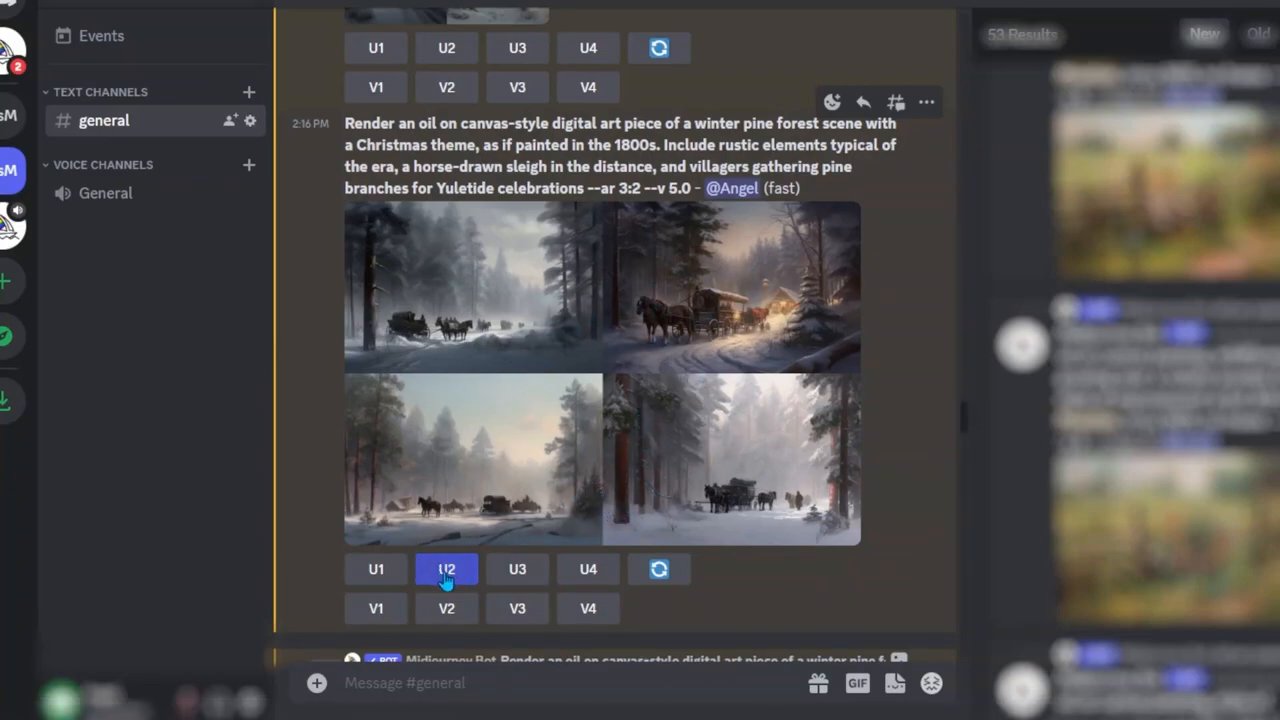
- Upscale image 2, the sleigh approaching the lit cabin, with U2 and view the result
{"action": "left_click", "coordinate": [446, 568]}
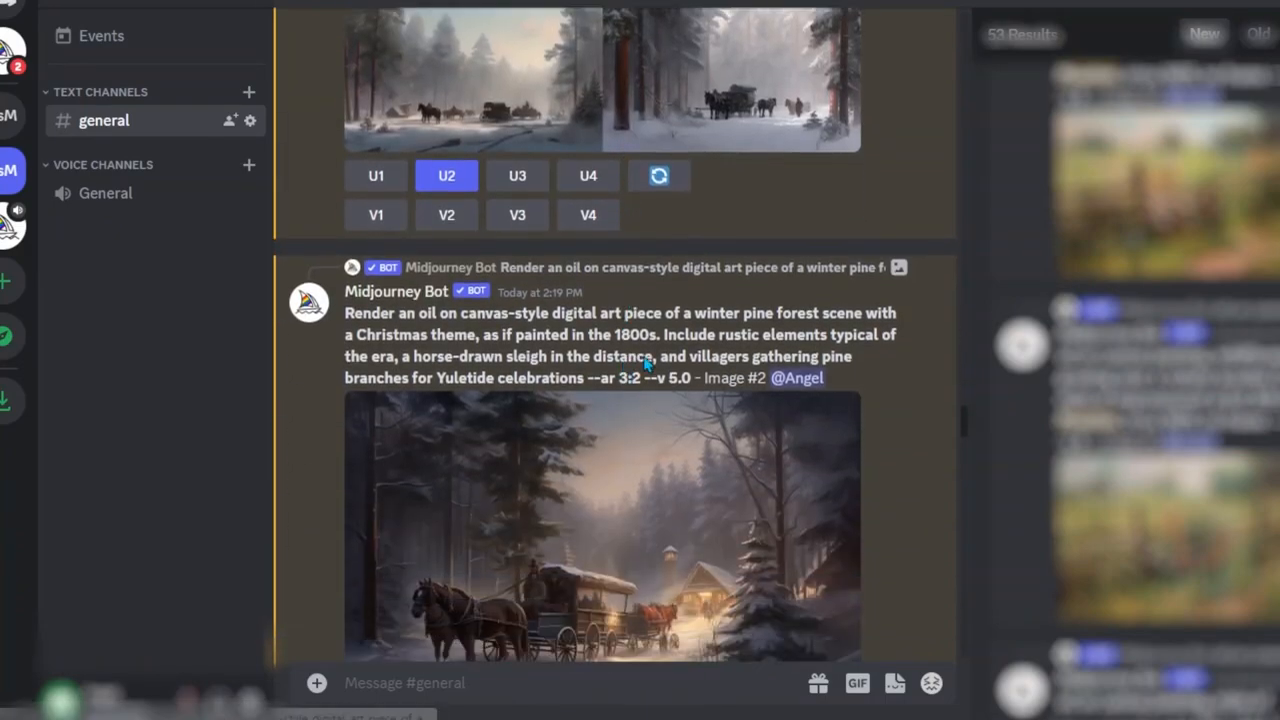
{"action": "scroll", "scroll_direction": "down", "scroll_amount": 3}
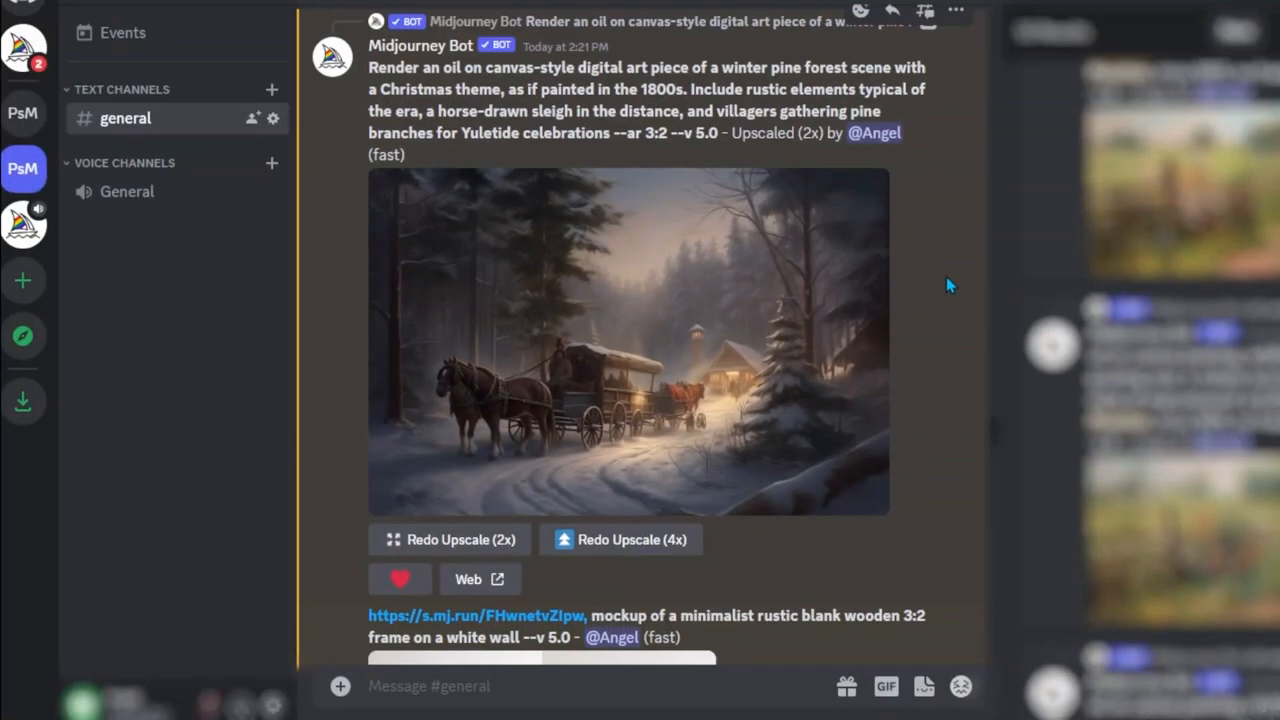
{"action": "mouse_move", "coordinate": [704, 350]}
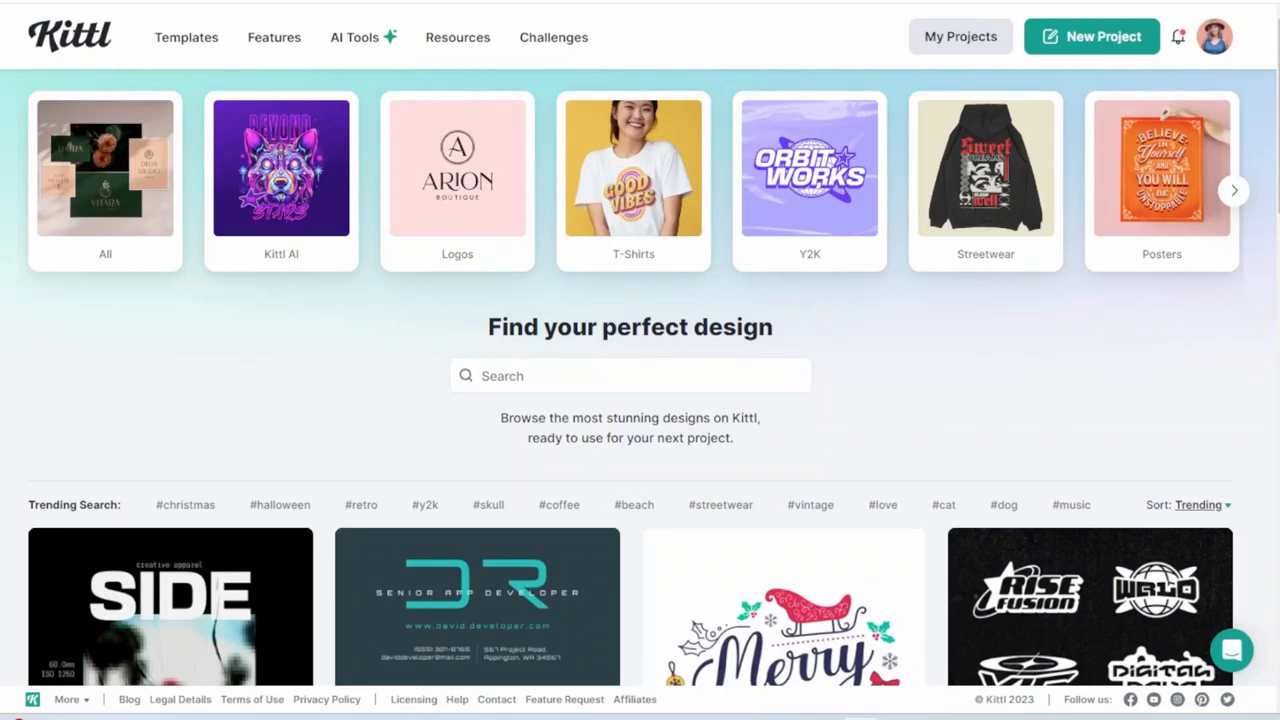
{"action": "mouse_move", "coordinate": [1090, 36]}
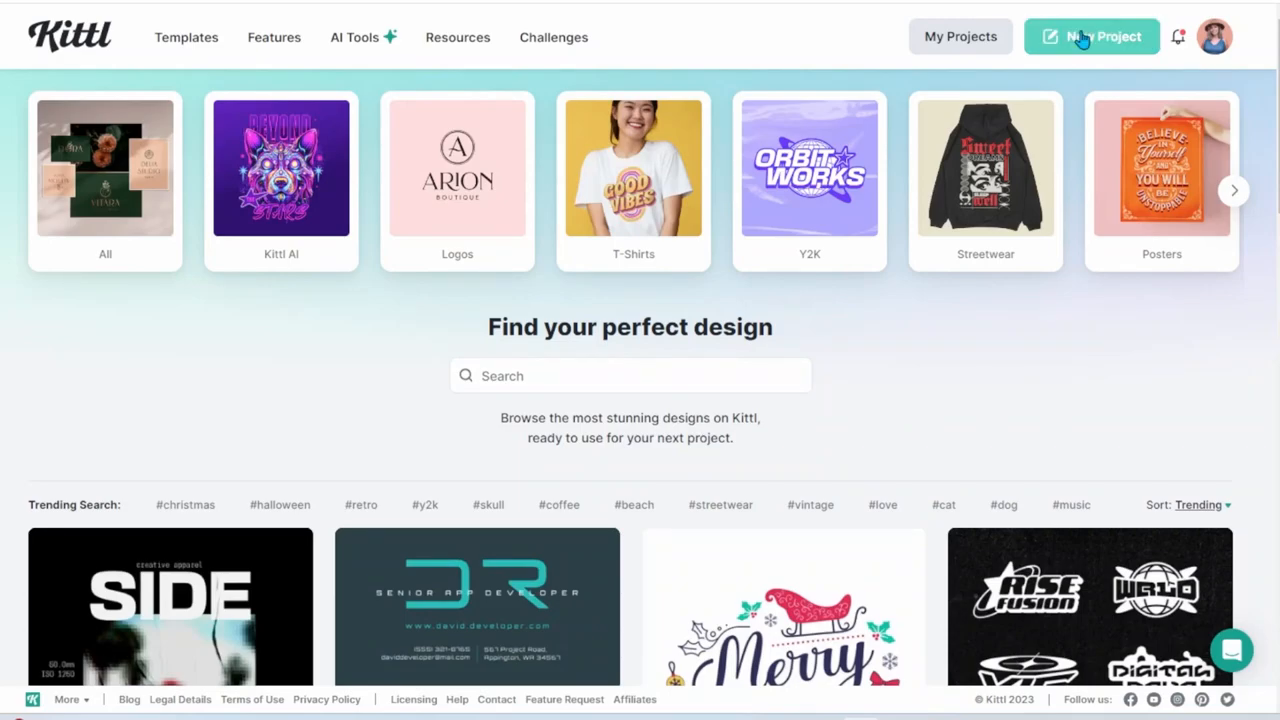
- Create a new landscape 10 × 8 inch artboard with the DPI raised to 300
{"action": "left_click", "coordinate": [1092, 36]}
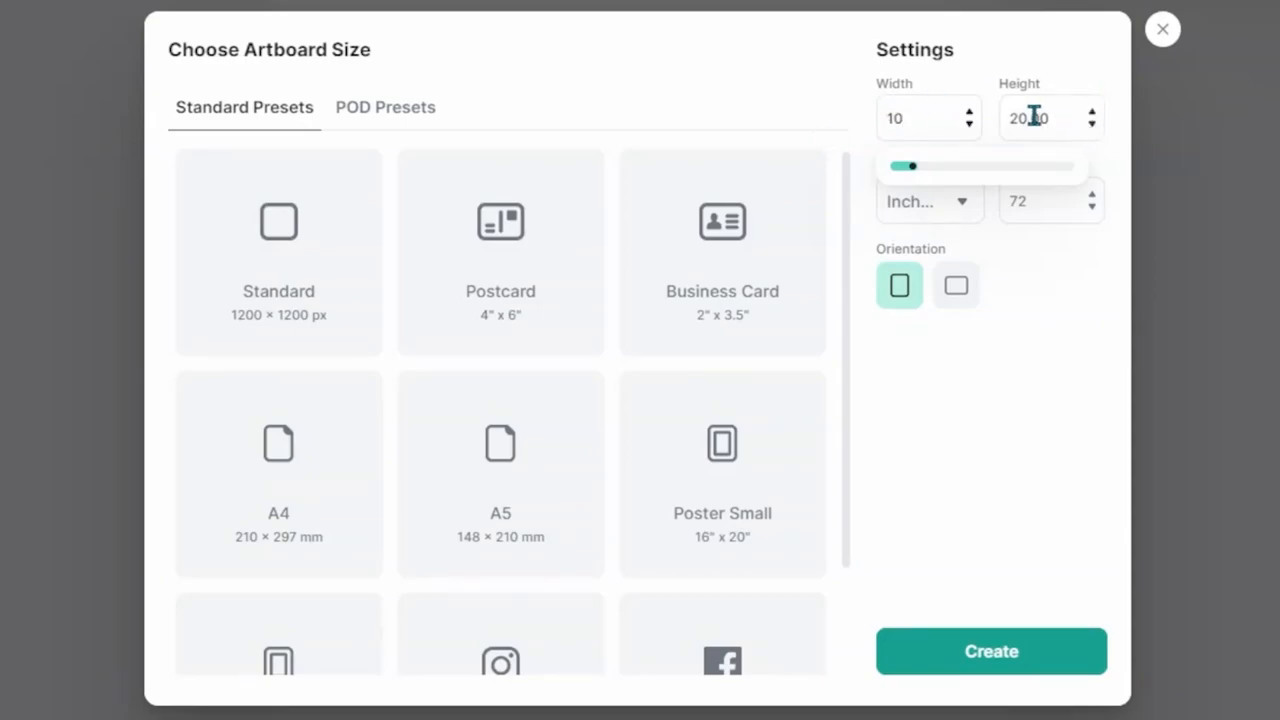
{"action": "left_click", "coordinate": [956, 286]}
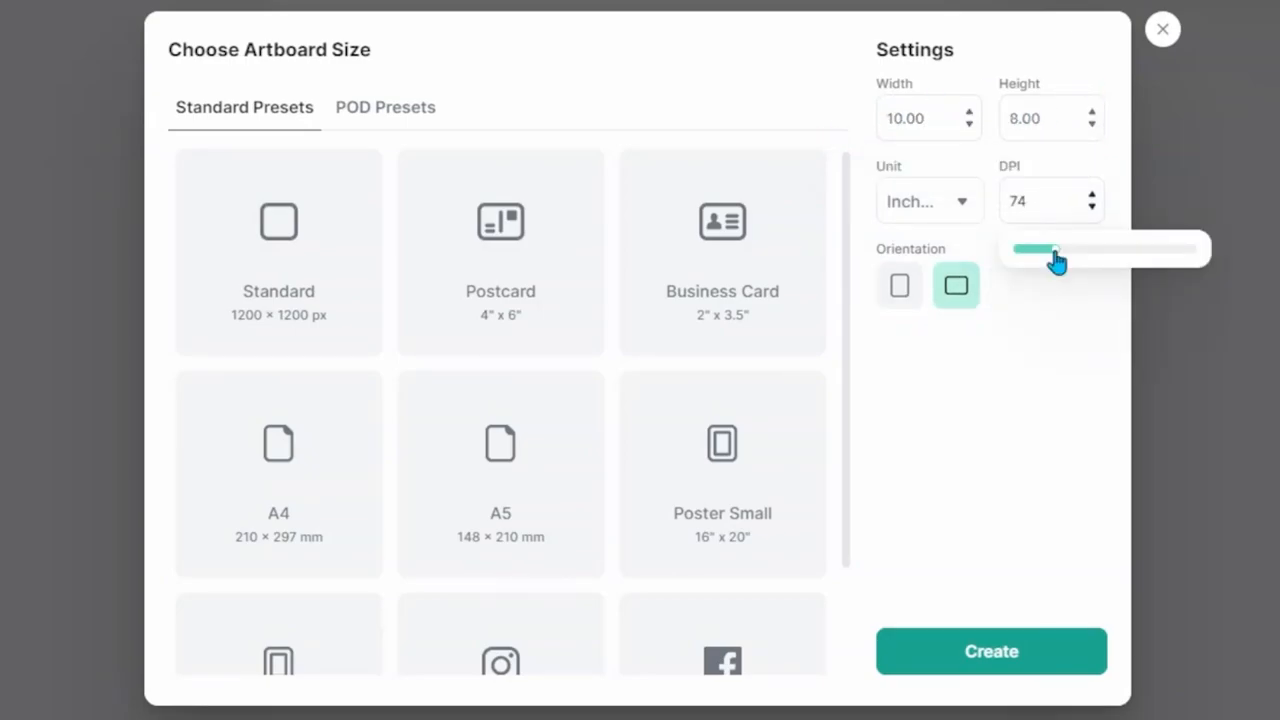
{"action": "left_click", "coordinate": [1044, 200]}
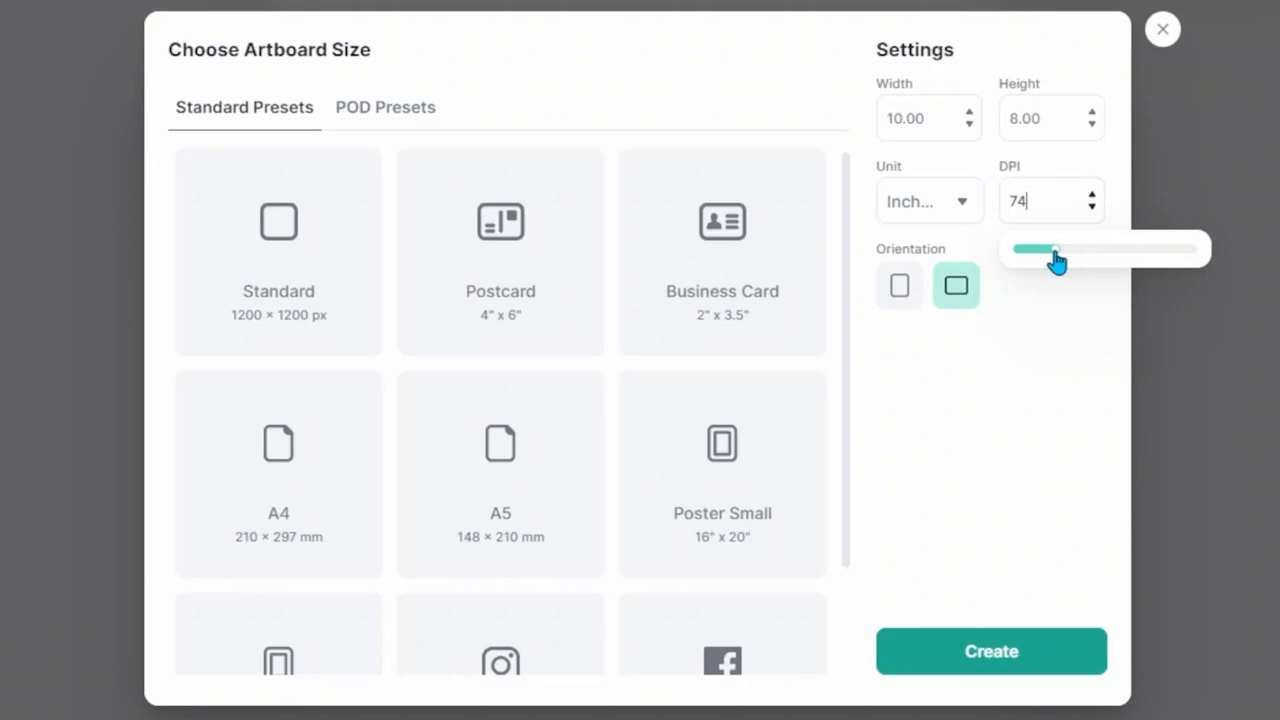
{"action": "left_click_drag", "start_coordinate": [1056, 248], "coordinate": [1170, 248]}
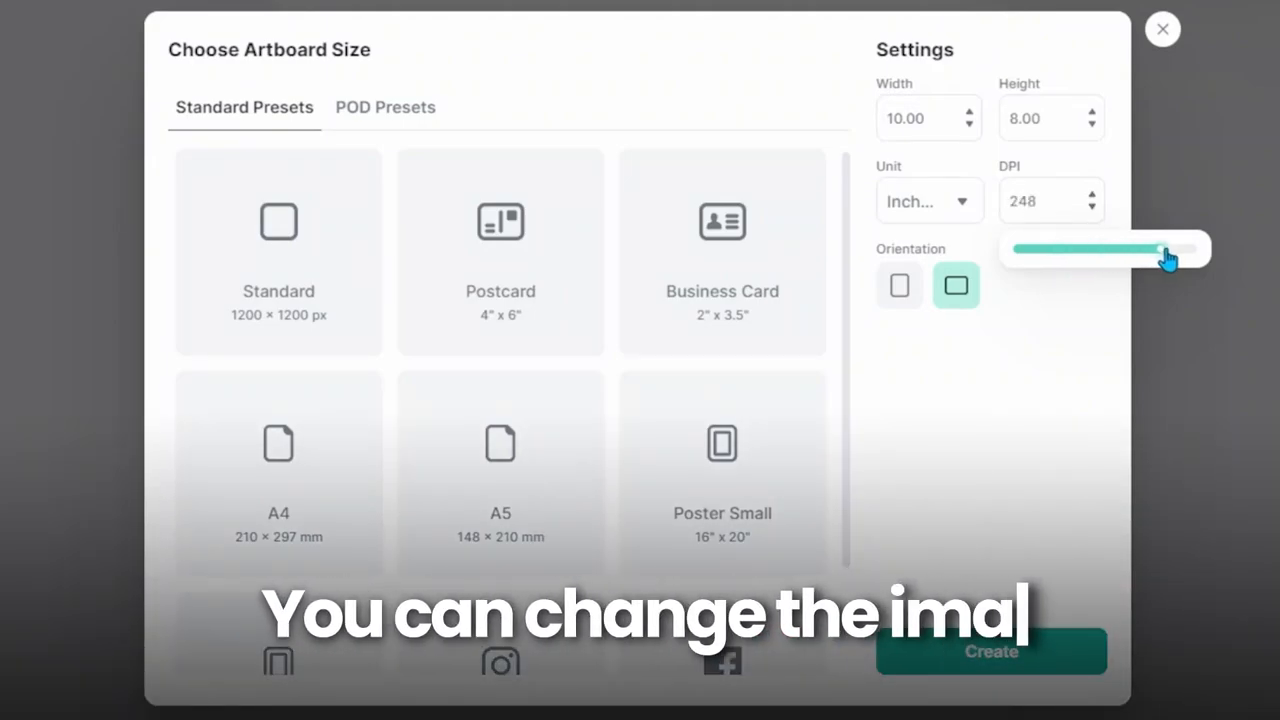
{"action": "left_click_drag", "start_coordinate": [1164, 248], "coordinate": [1192, 248]}
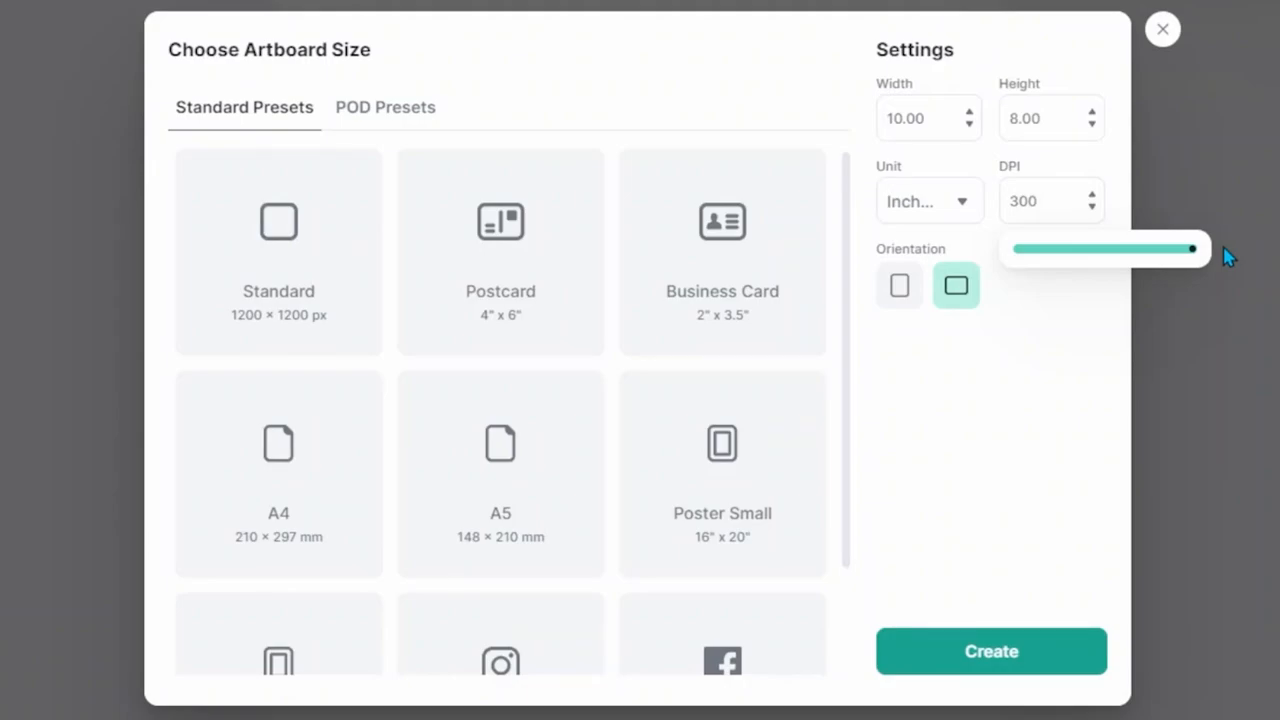
{"action": "left_click", "coordinate": [990, 652]}
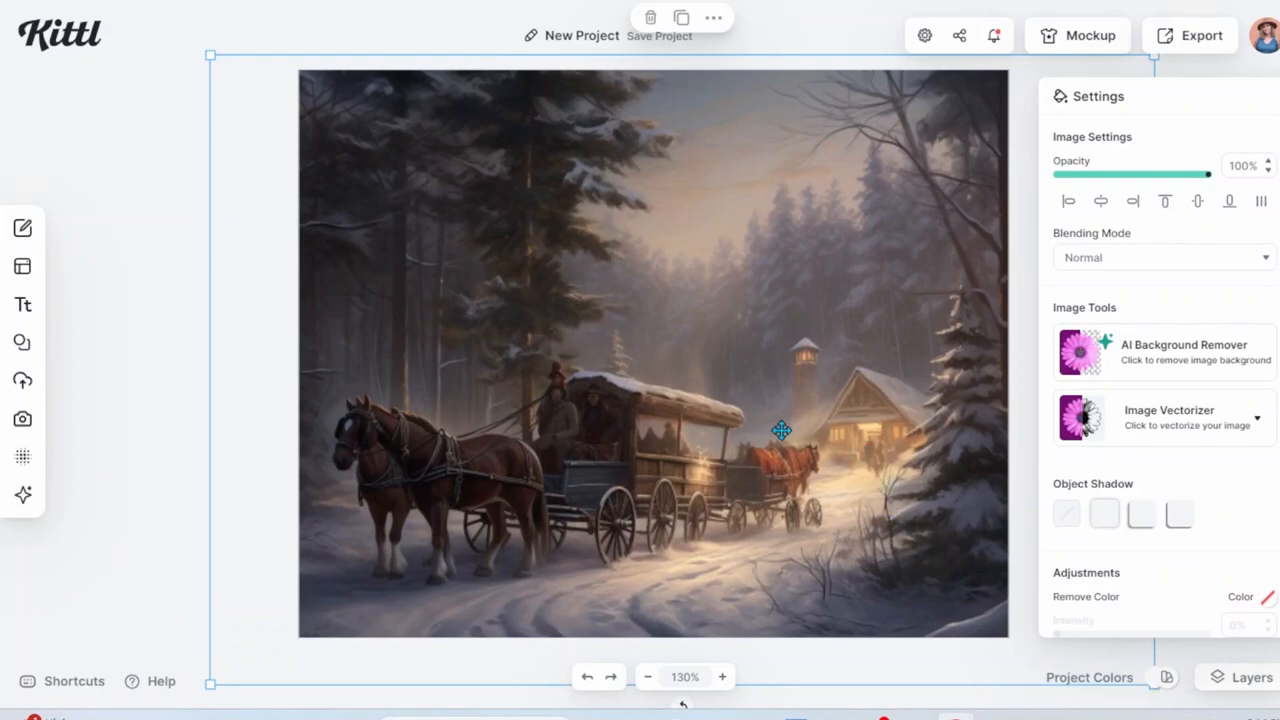
- Stretch the sleigh painting so it covers the full artboard
{"action": "left_click_drag", "start_coordinate": [780, 432], "coordinate": [798, 364]}
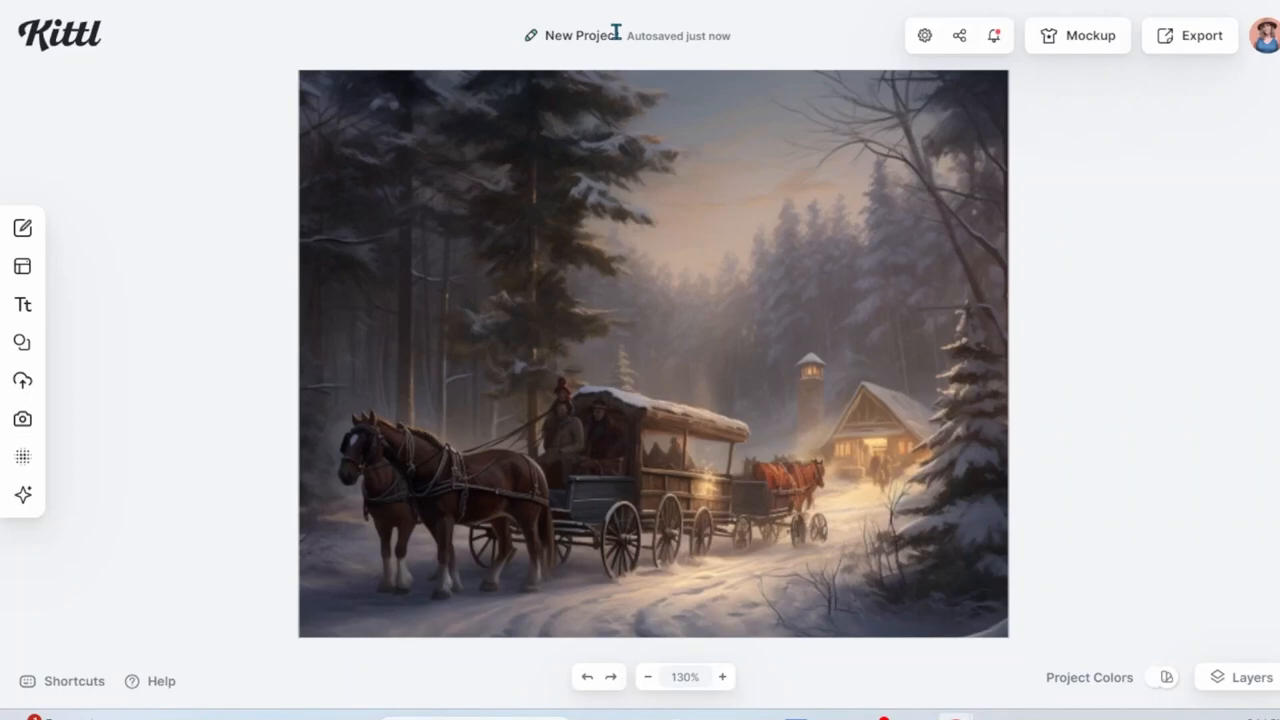
- Download the design as a JPG with Optimize Quality turned on
{"action": "left_click", "coordinate": [1190, 36]}
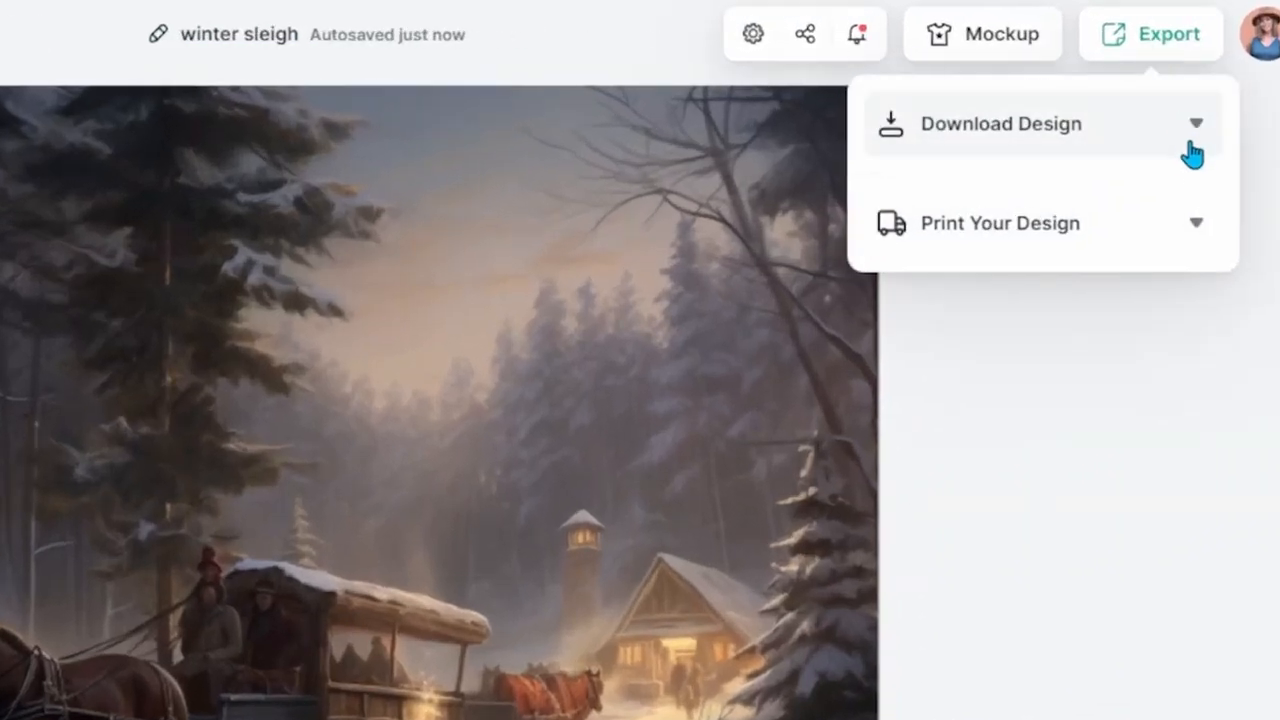
{"action": "left_click", "coordinate": [1000, 124]}
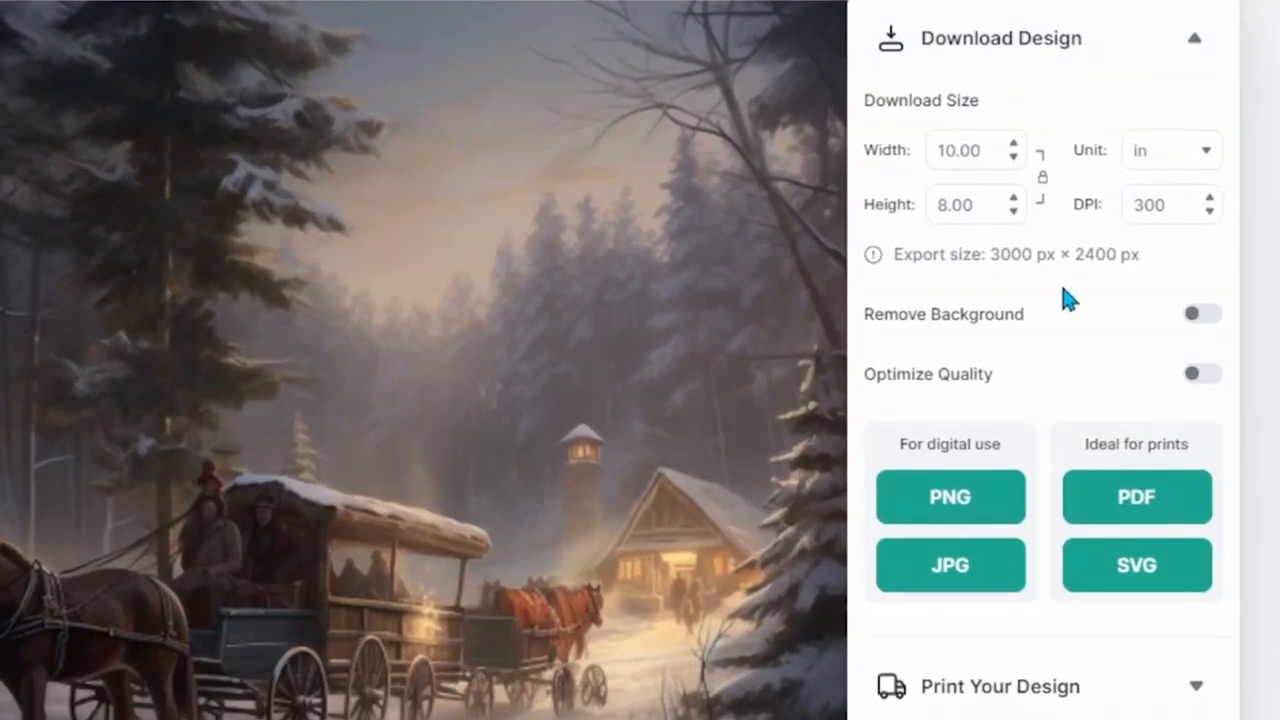
{"action": "left_click", "coordinate": [1204, 374]}
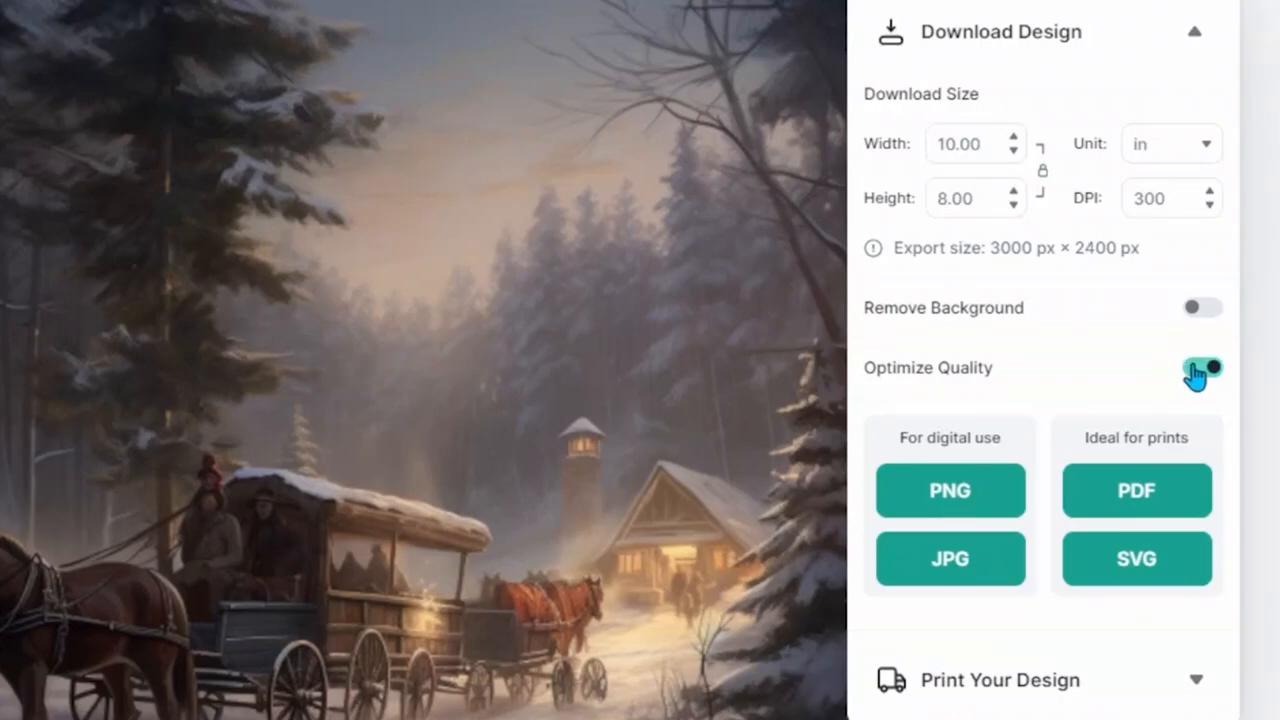
{"action": "left_click", "coordinate": [1202, 368]}
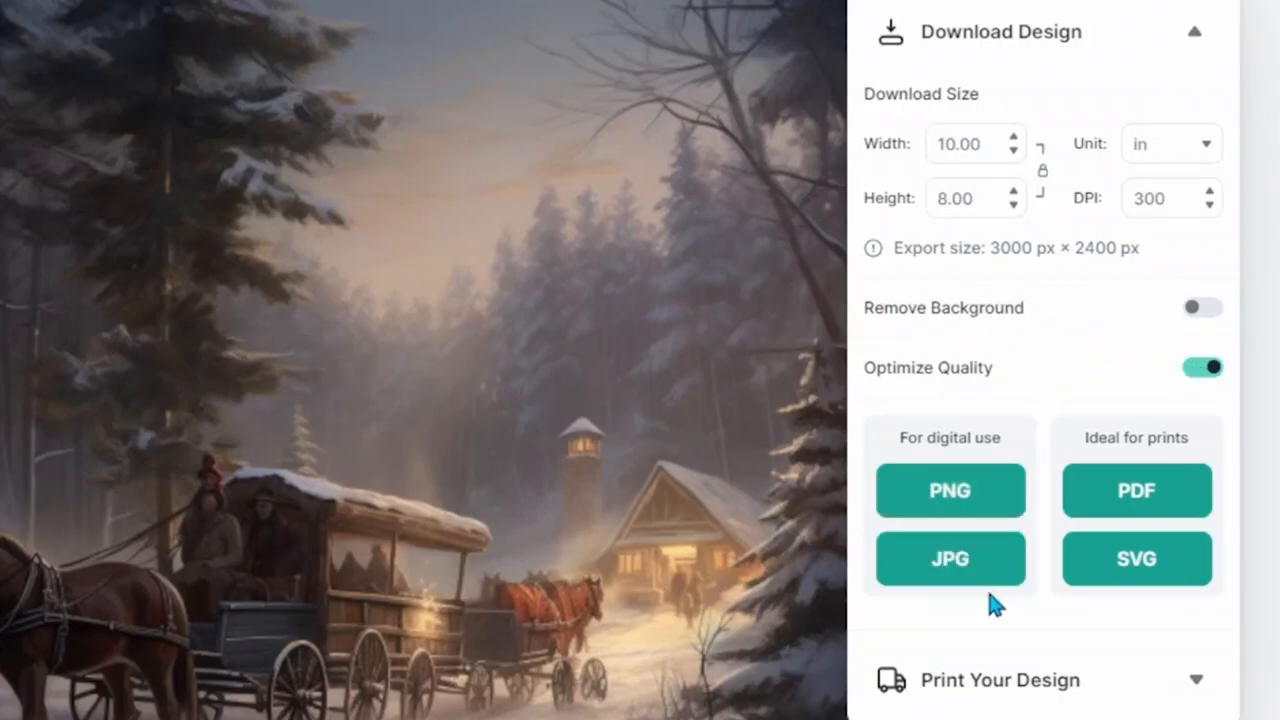
{"action": "mouse_move", "coordinate": [996, 318]}
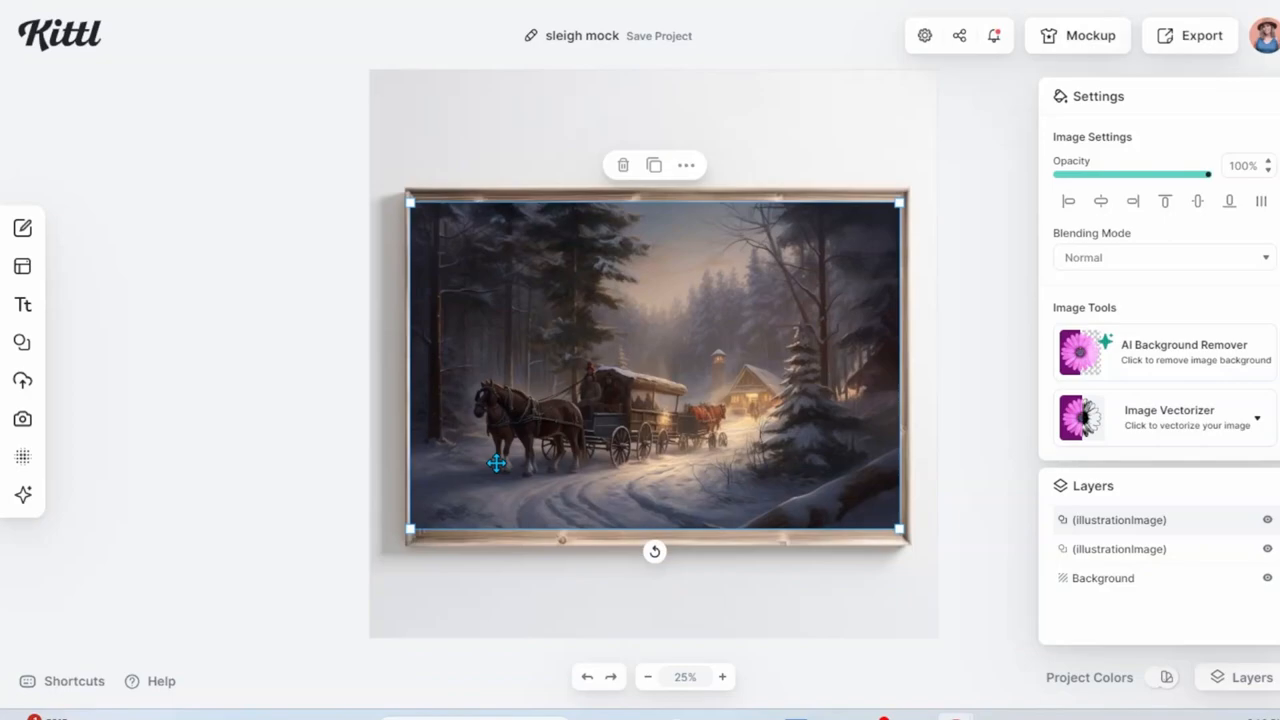
{"action": "mouse_move", "coordinate": [504, 178]}
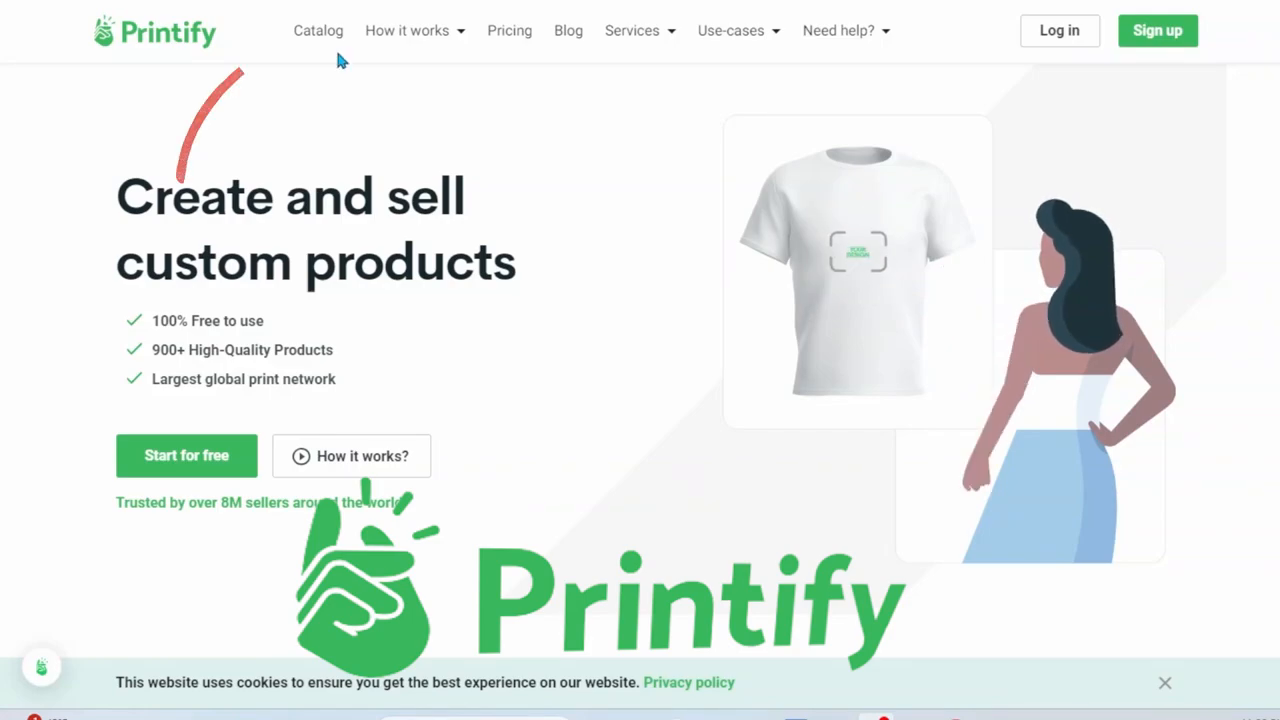
- From the Catalog's poster category, start designing the Matte Horizontal Posters product
{"action": "left_click", "coordinate": [318, 30]}
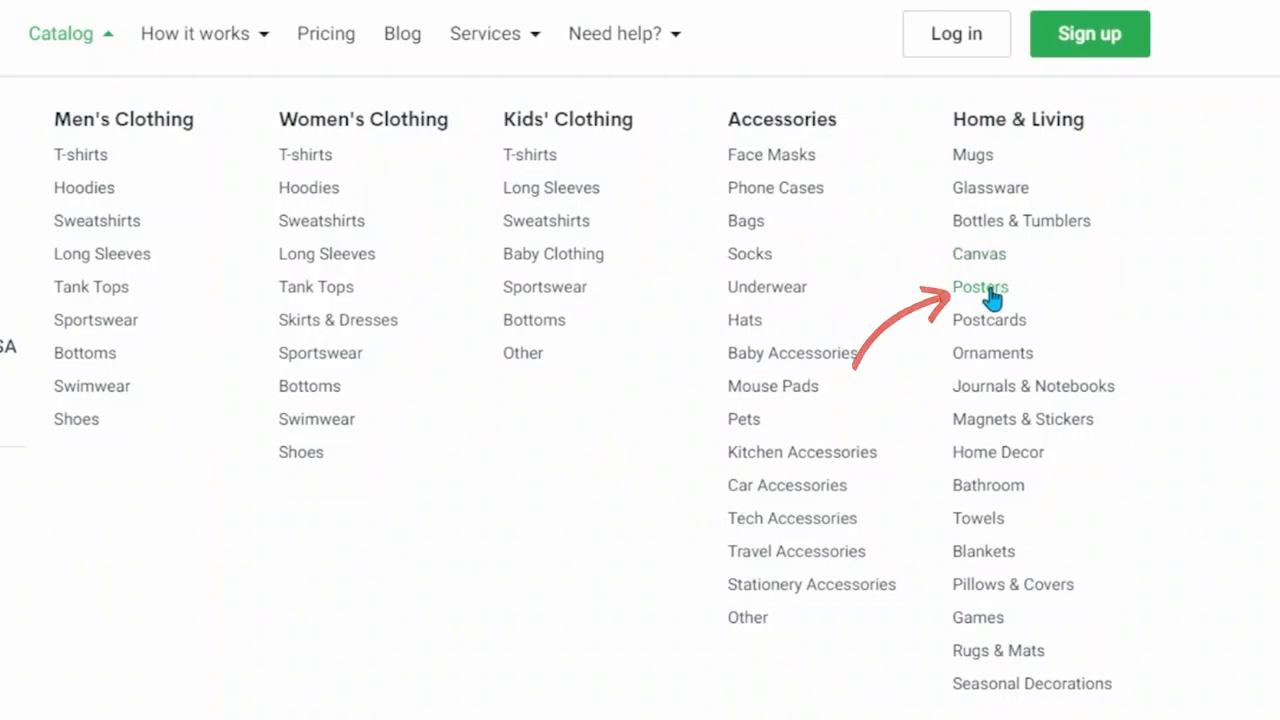
{"action": "left_click", "coordinate": [980, 288]}
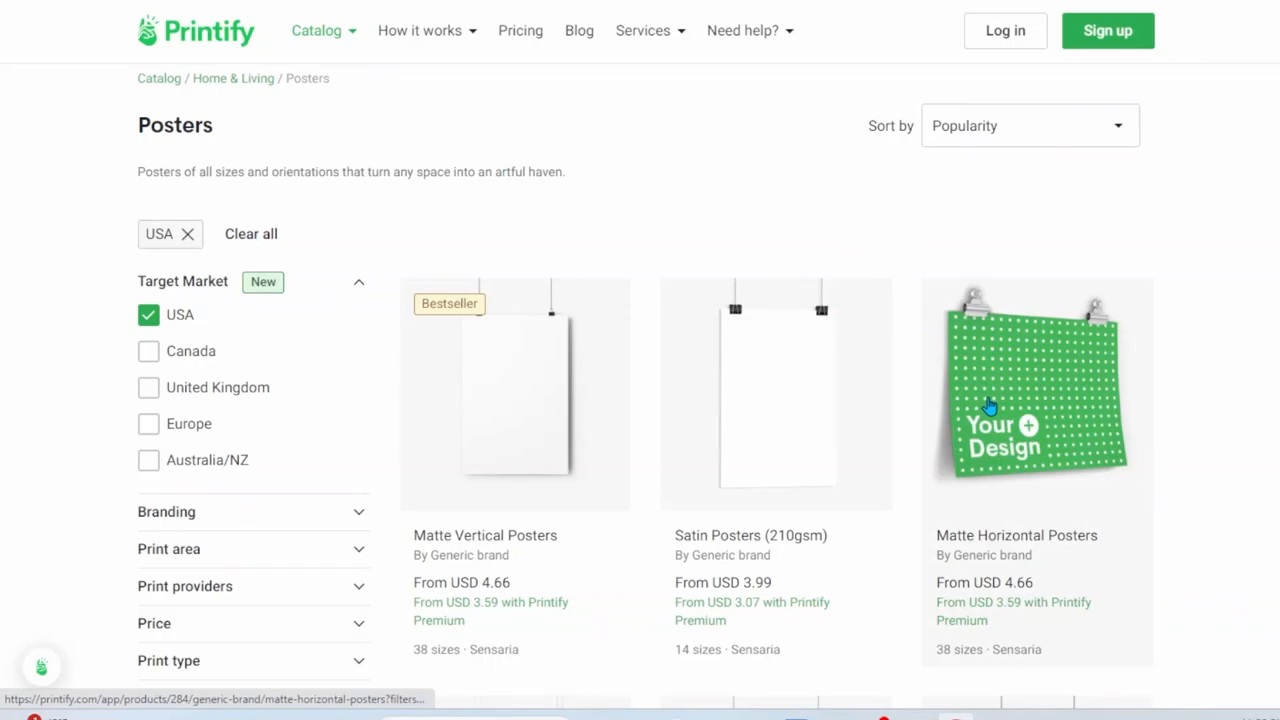
{"action": "left_click", "coordinate": [1036, 390]}
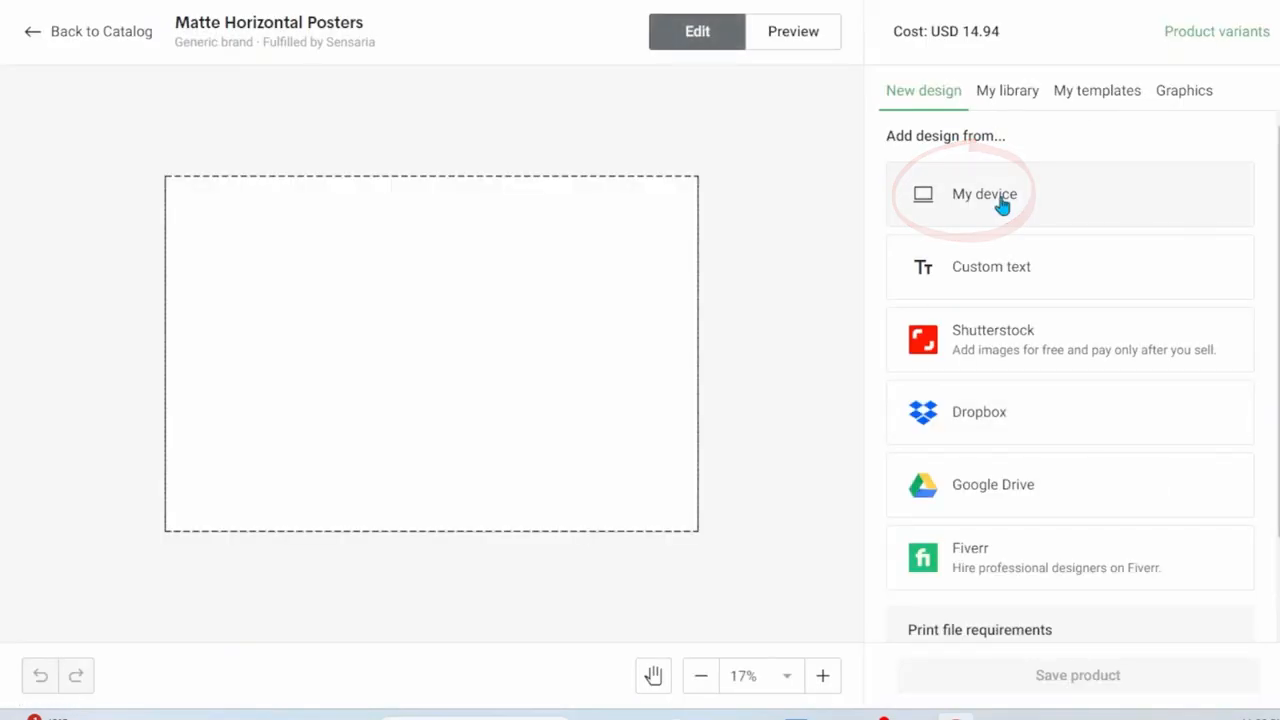
- Upload winter sleigh (3).jpg from My device and review the Sizes dropdown, keeping 11" x 9"
{"action": "left_click", "coordinate": [984, 194]}
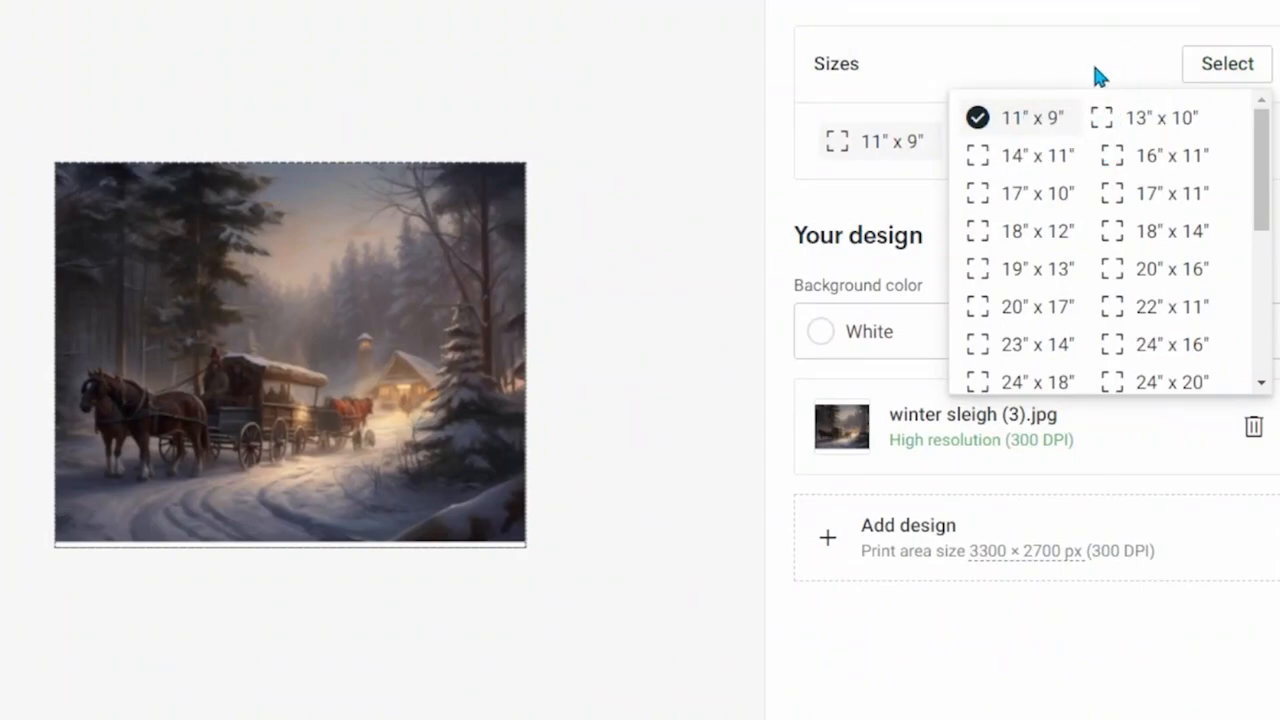
{"action": "scroll", "scroll_direction": "down", "scroll_amount": 3}
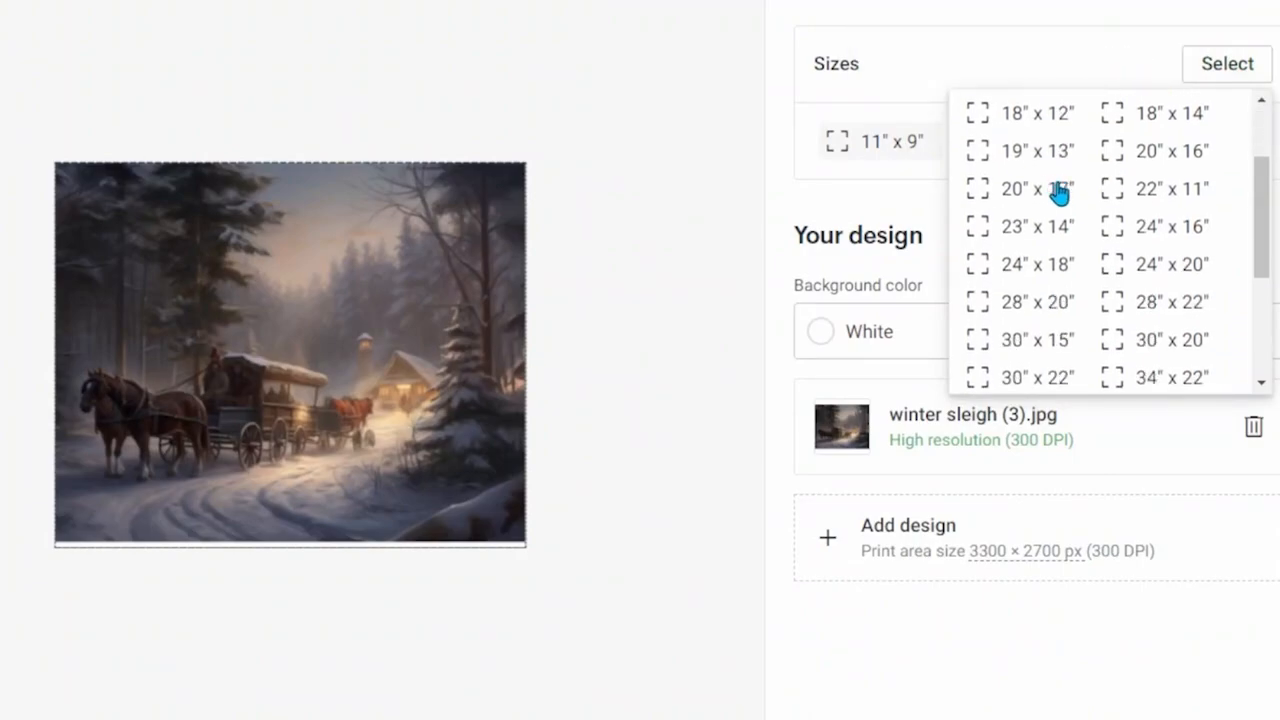
{"action": "scroll", "scroll_direction": "down", "scroll_amount": 3}
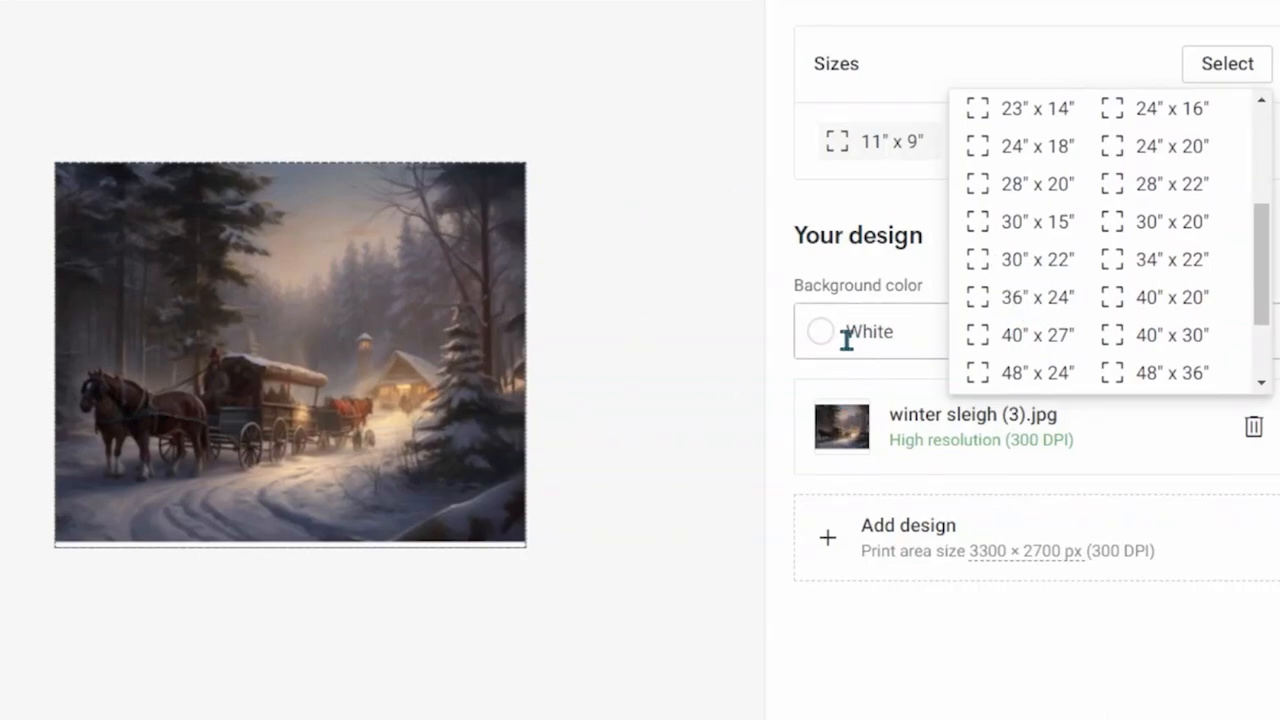
{"action": "mouse_move", "coordinate": [1004, 204]}
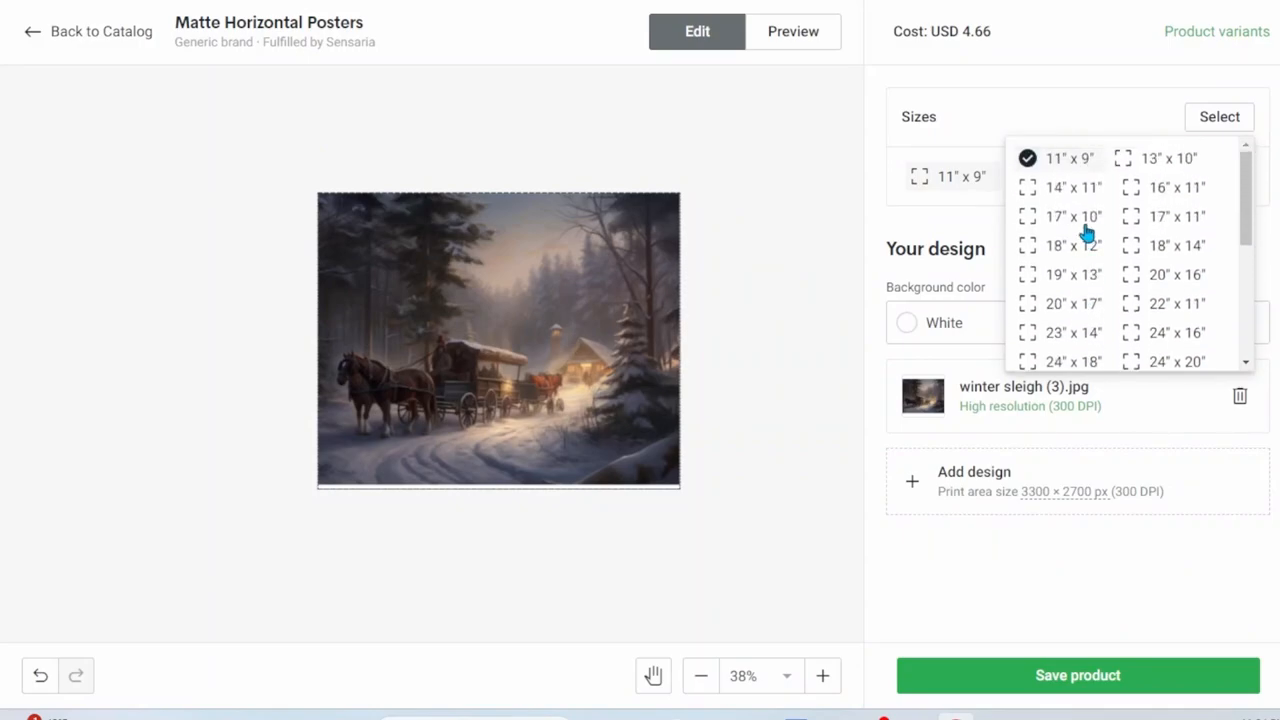
{"action": "left_click", "coordinate": [498, 340]}
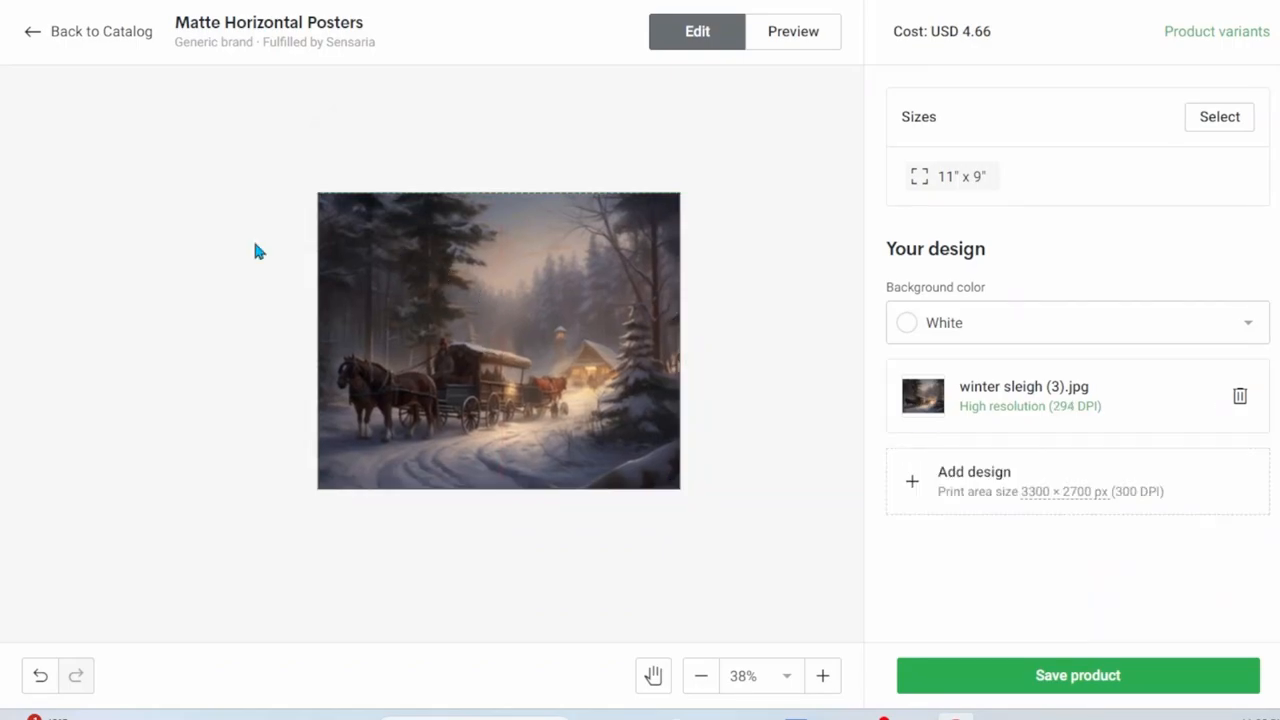
{"action": "left_click", "coordinate": [498, 340]}
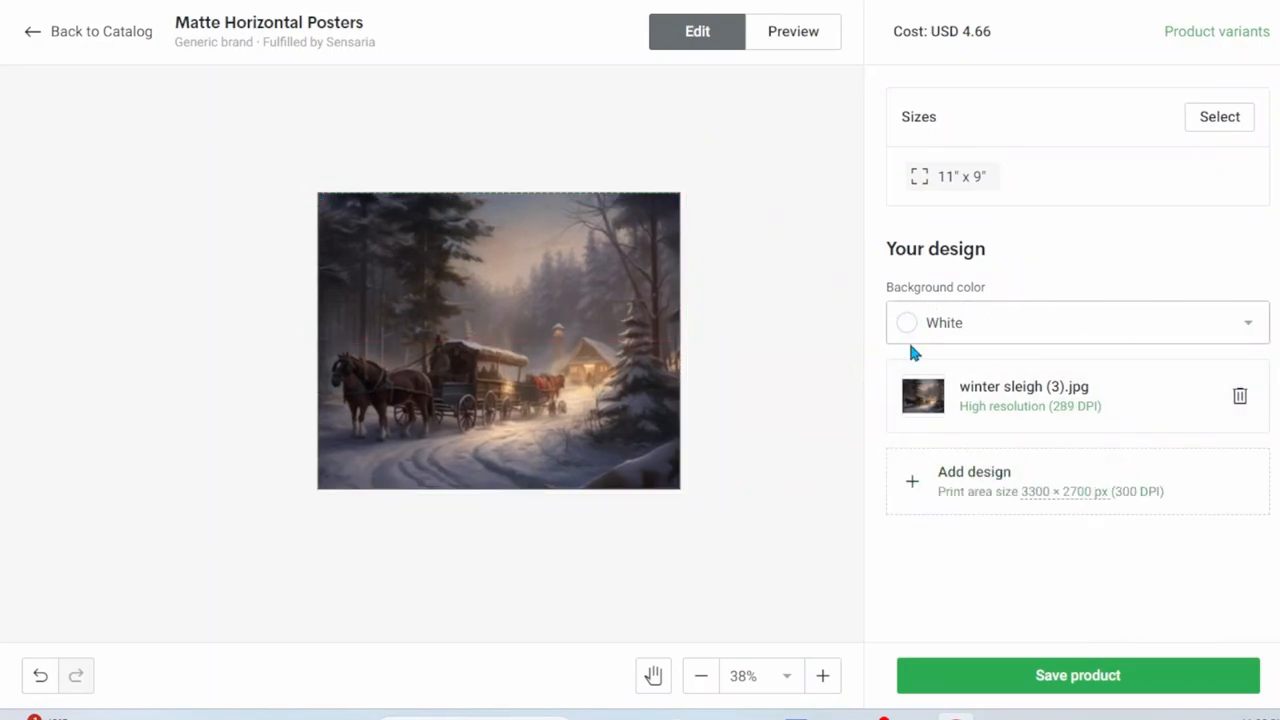
{"action": "left_click", "coordinate": [1220, 116]}
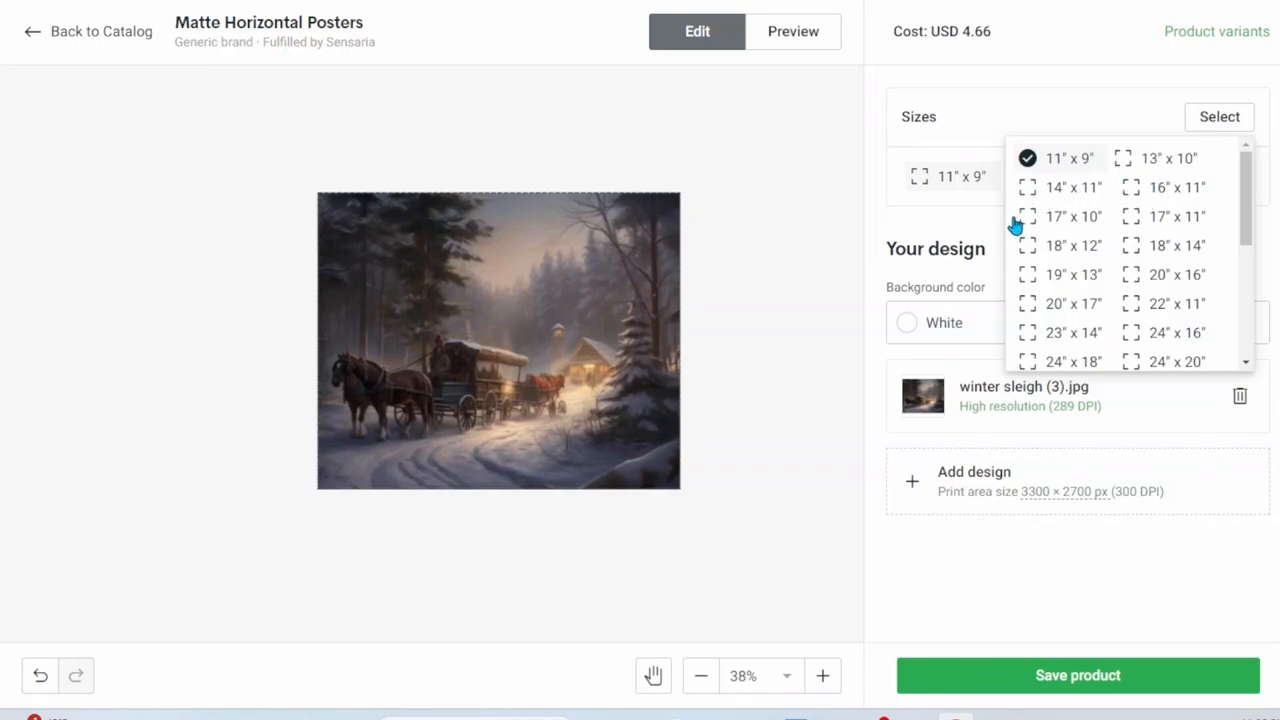